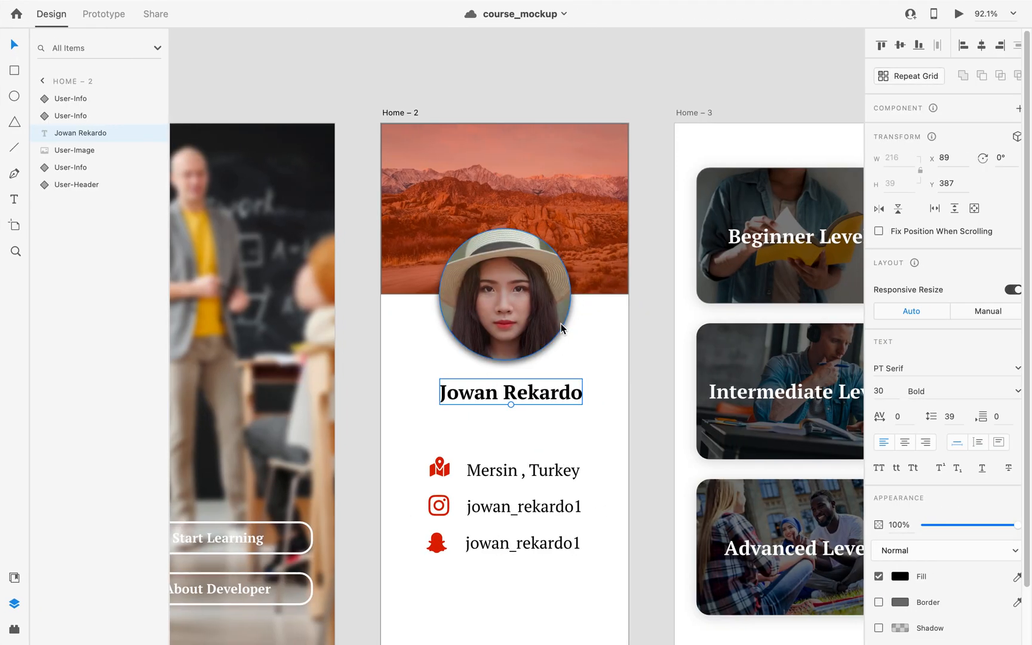
mouse_move(514, 392)
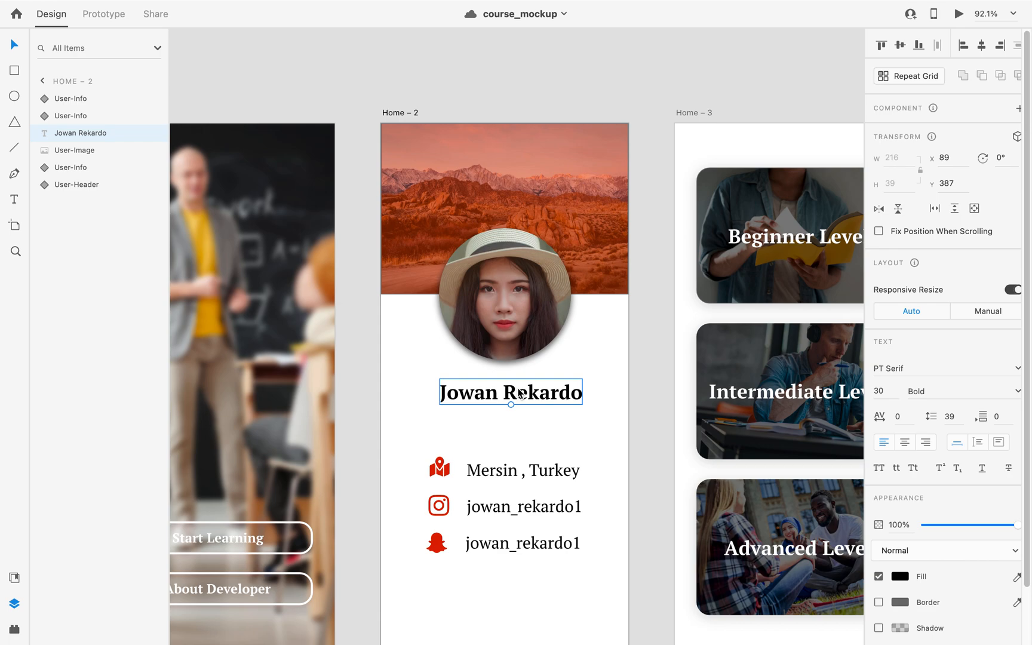
Reach the Ether React Native Shadow Generator and raise Depth to 11 (opacity 0.36, radius 6.68, elevation 11)
click(504, 295)
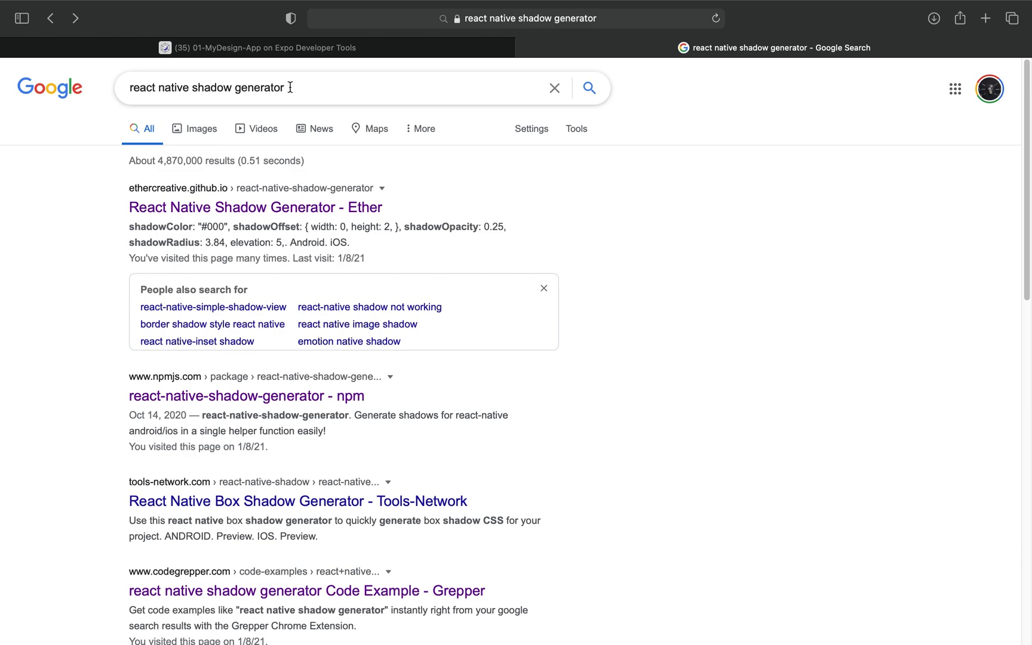
mouse_move(182, 217)
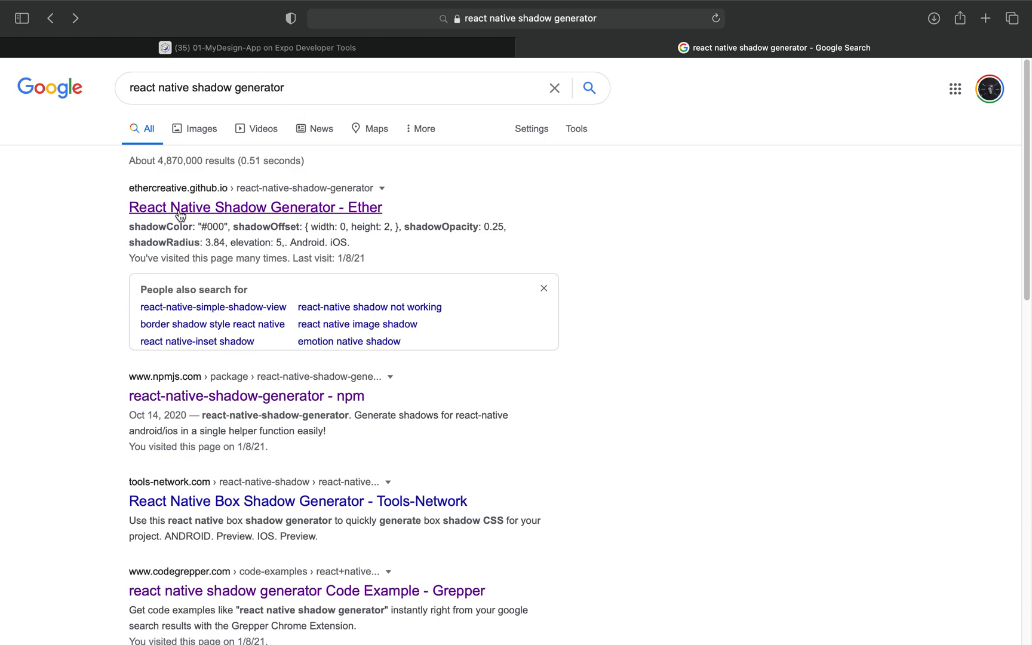
click(256, 206)
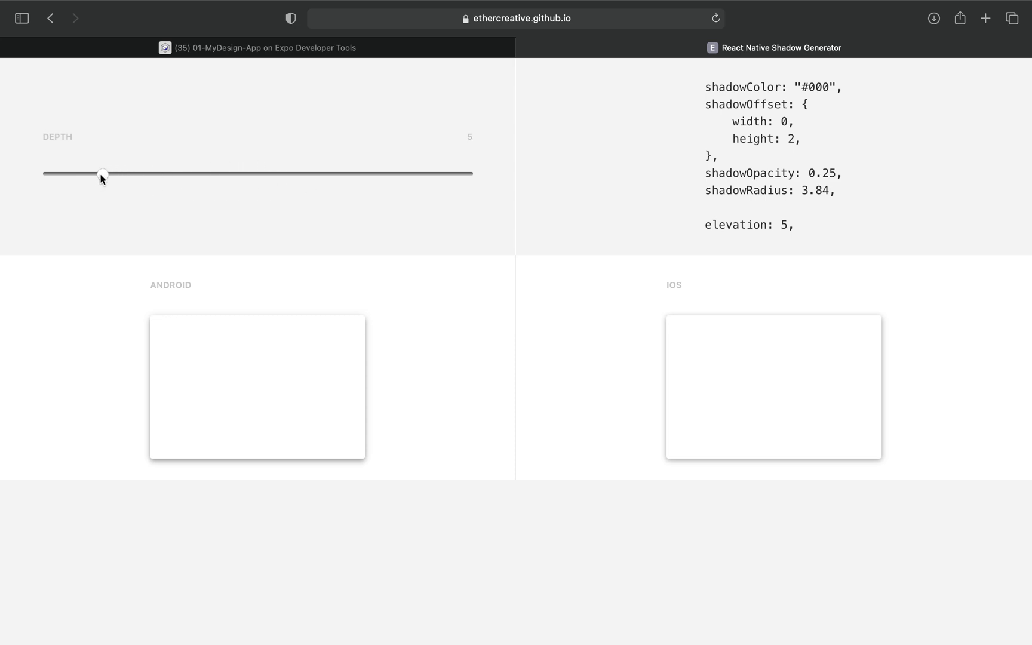
drag(101, 173, 195, 173)
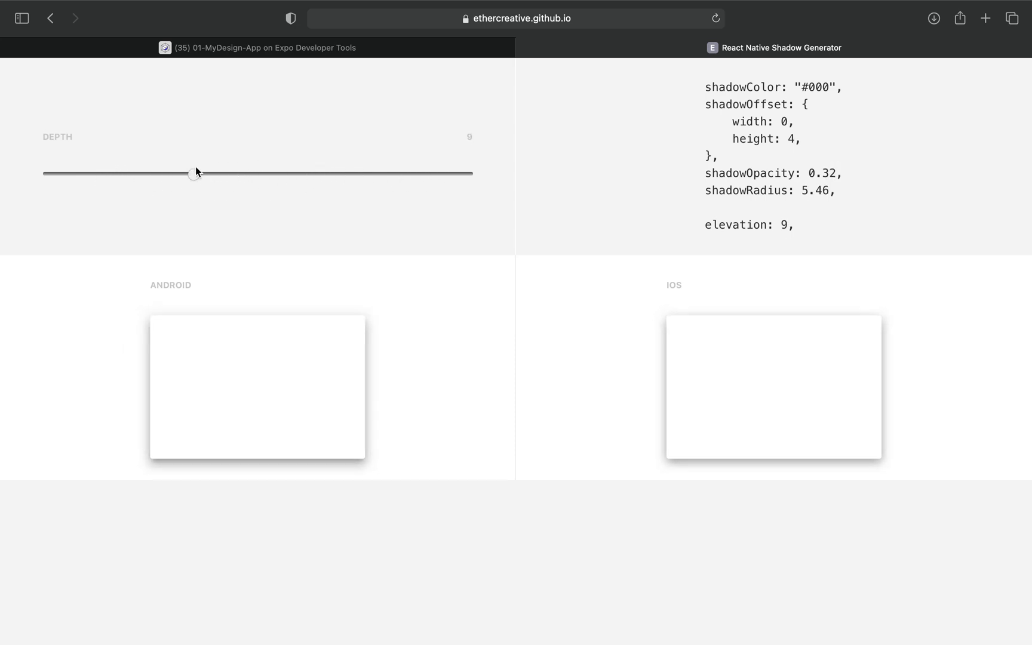
drag(195, 173, 212, 173)
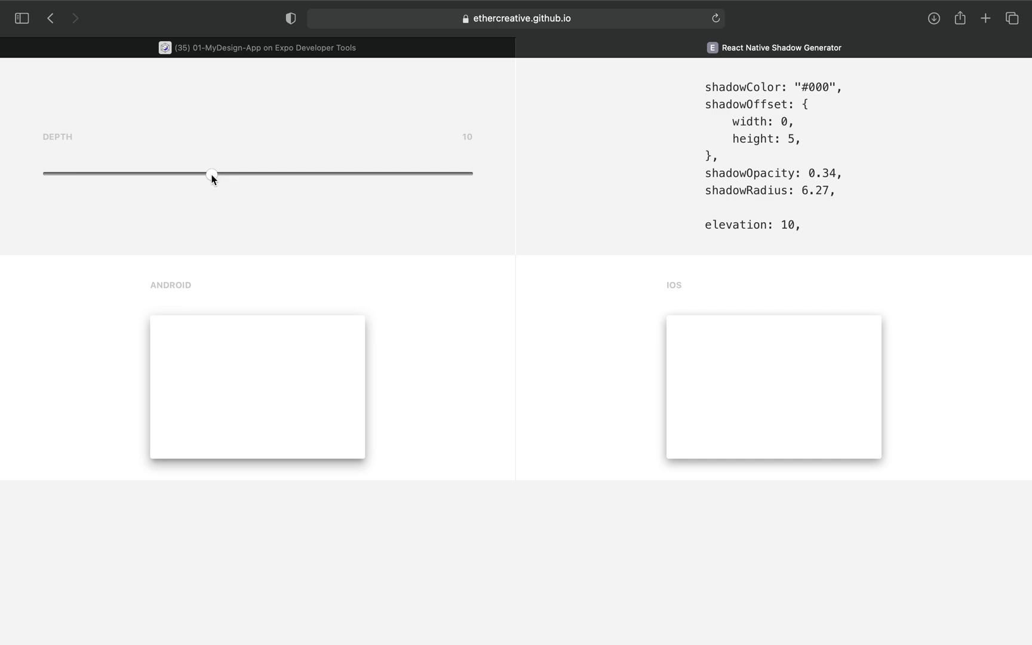
drag(211, 173, 231, 174)
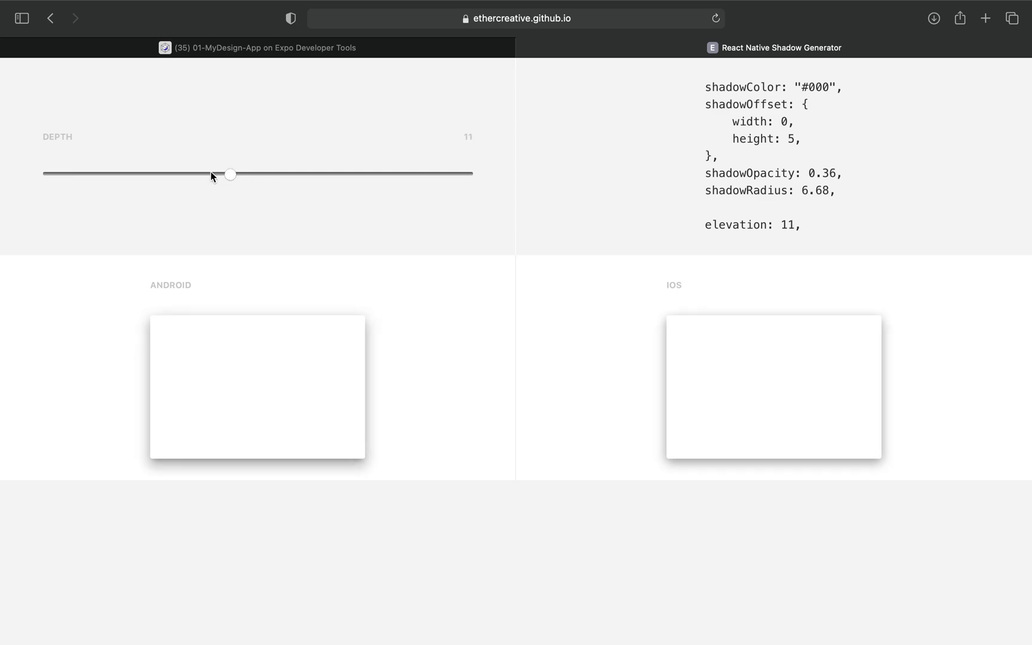
mouse_move(166, 196)
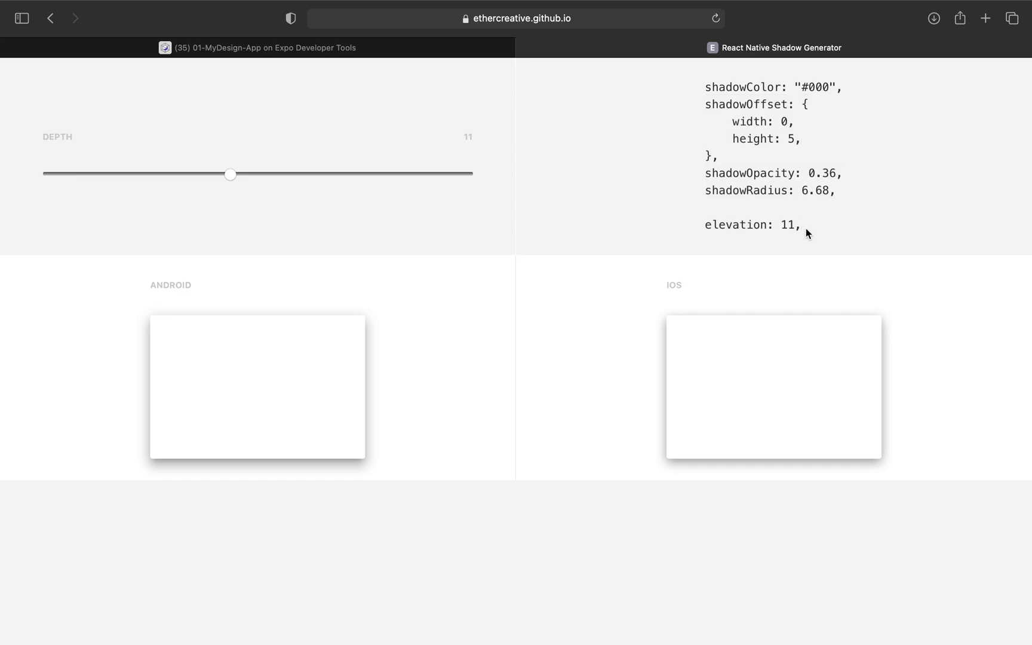
mouse_move(705, 89)
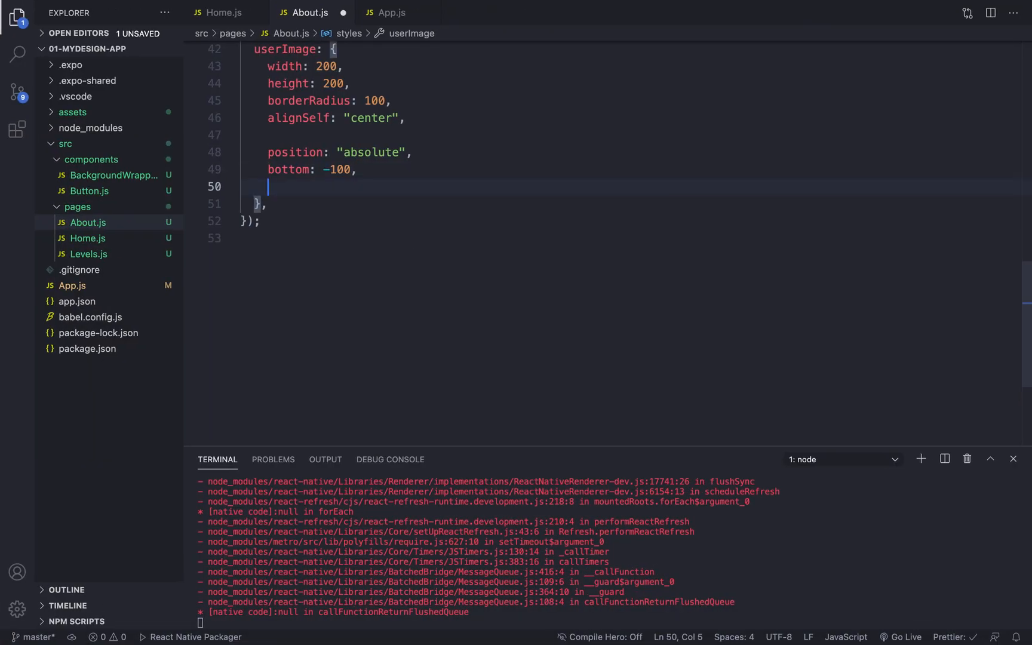
Paste the generated shadow color, offset, opacity, radius and elevation into the userImage style
key(enter)
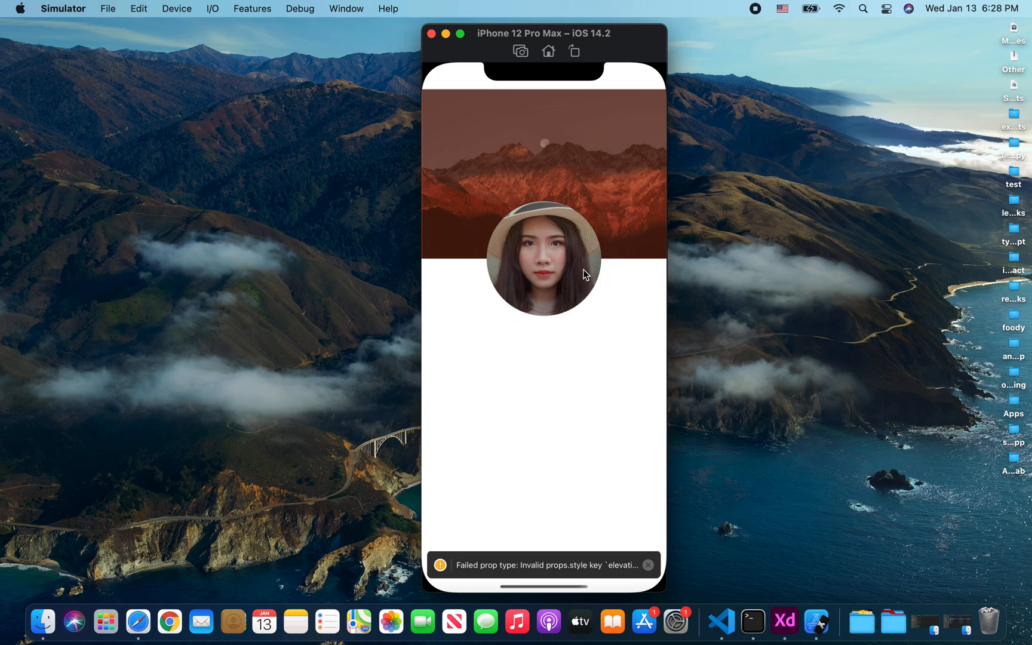
Expand the simulator warning that elevation is an invalid style key for Image
click(542, 564)
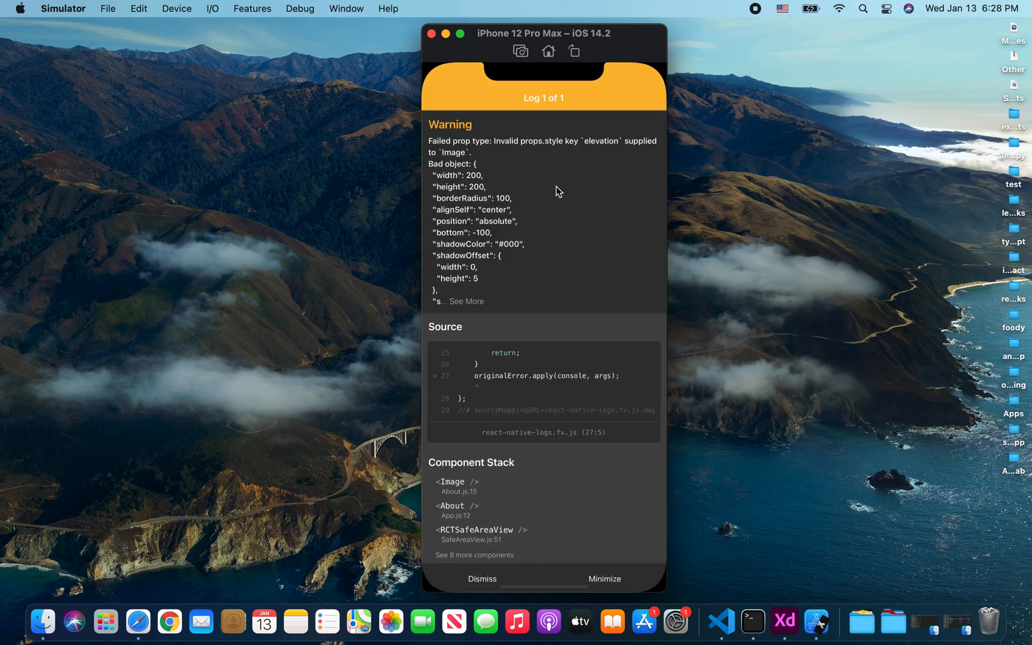
mouse_move(475, 149)
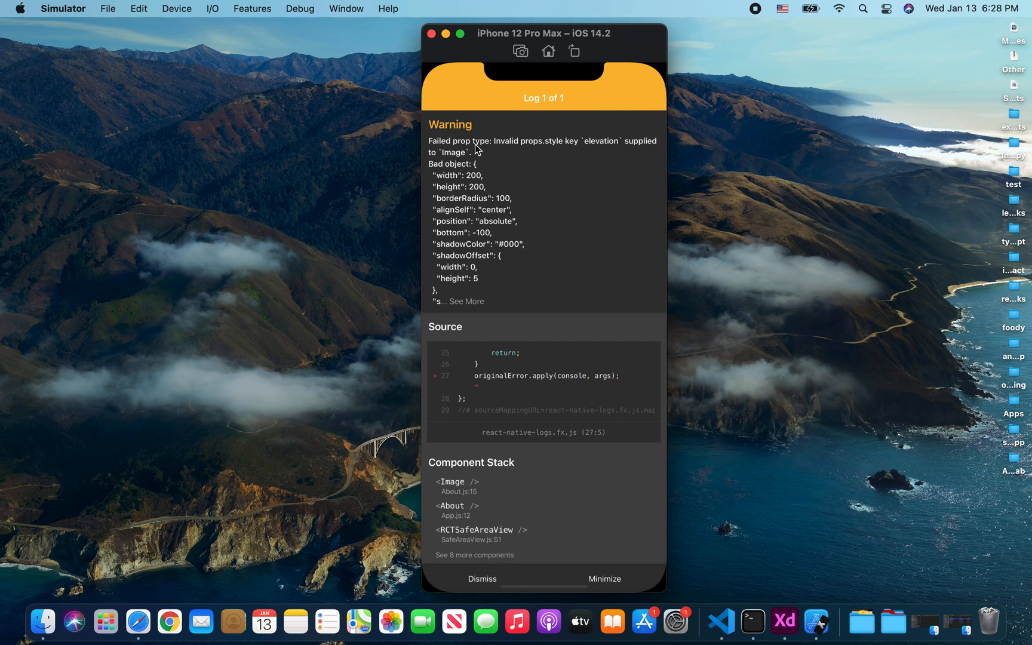
mouse_move(560, 149)
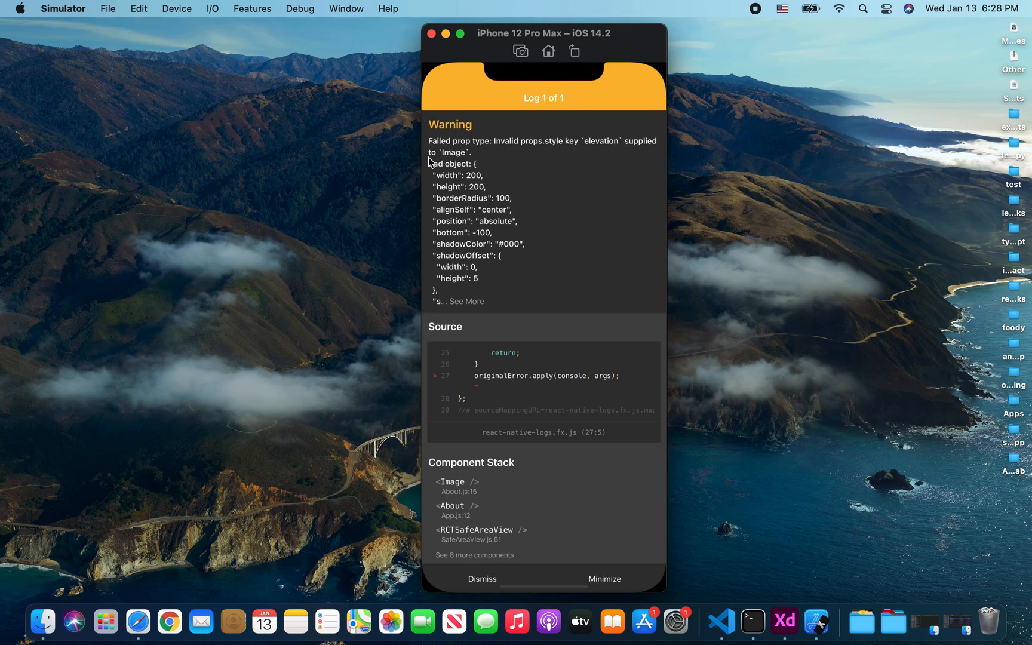
mouse_move(435, 180)
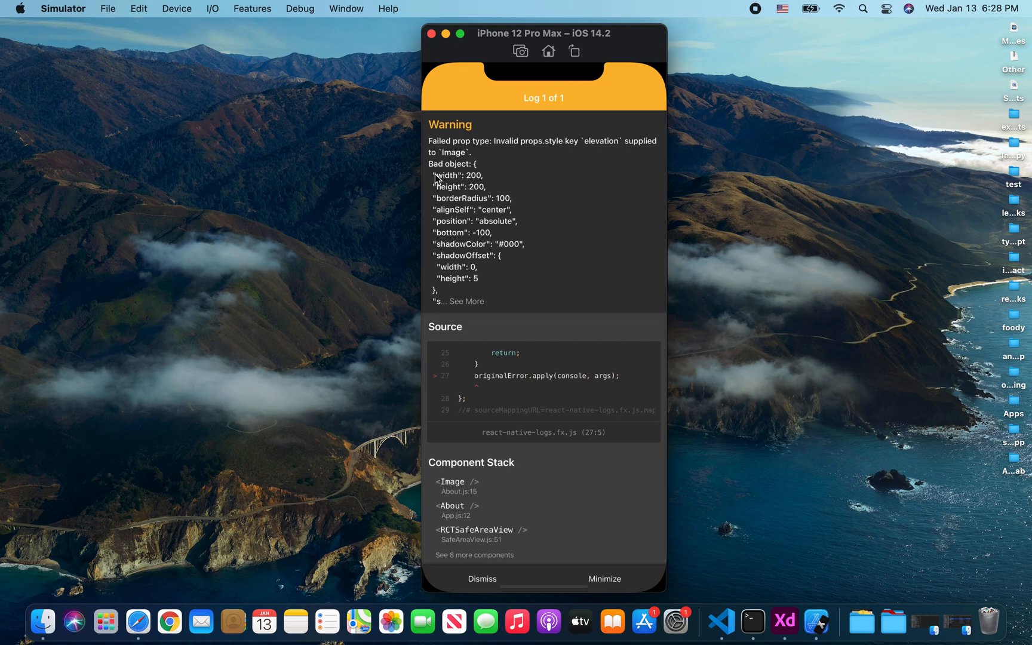
mouse_move(466, 351)
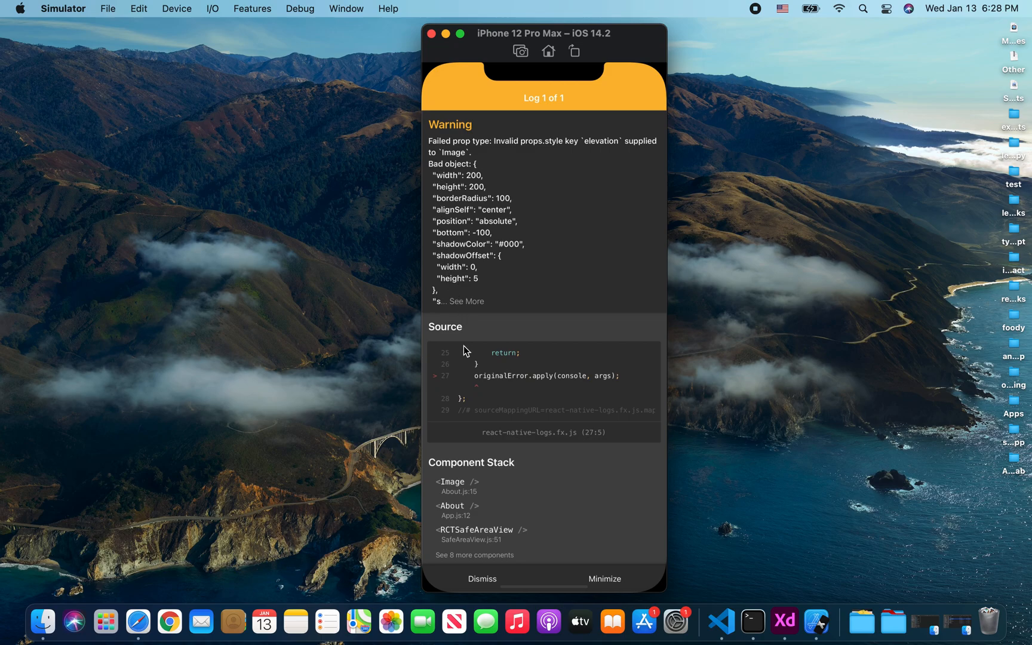
mouse_move(522, 396)
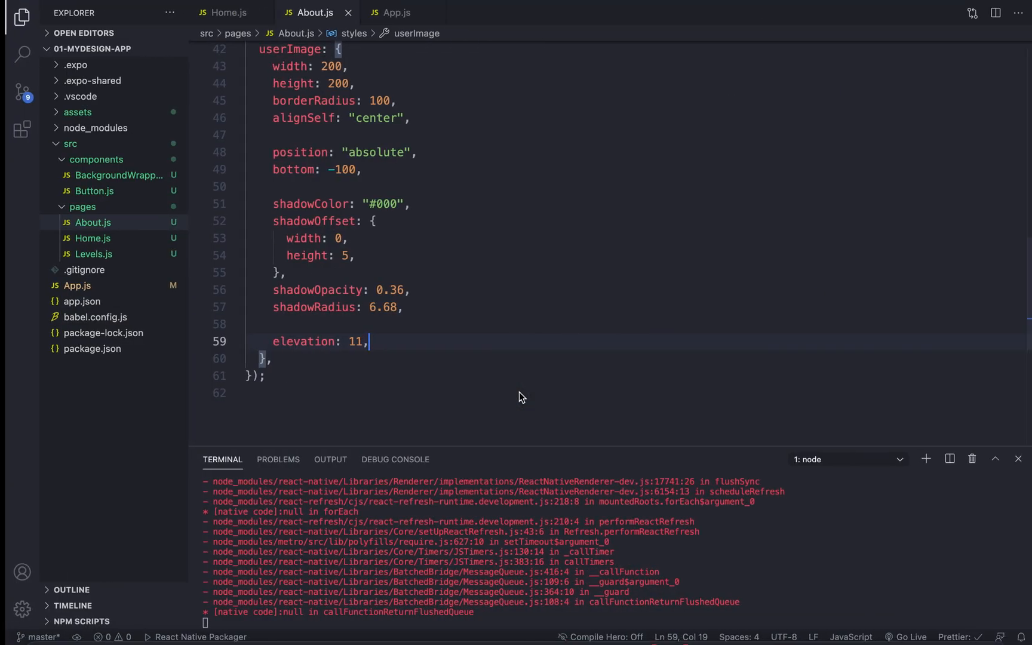
Save About.js so the app refreshes with the profile image overlapping the header, warning gone
key(Ctrl+/)
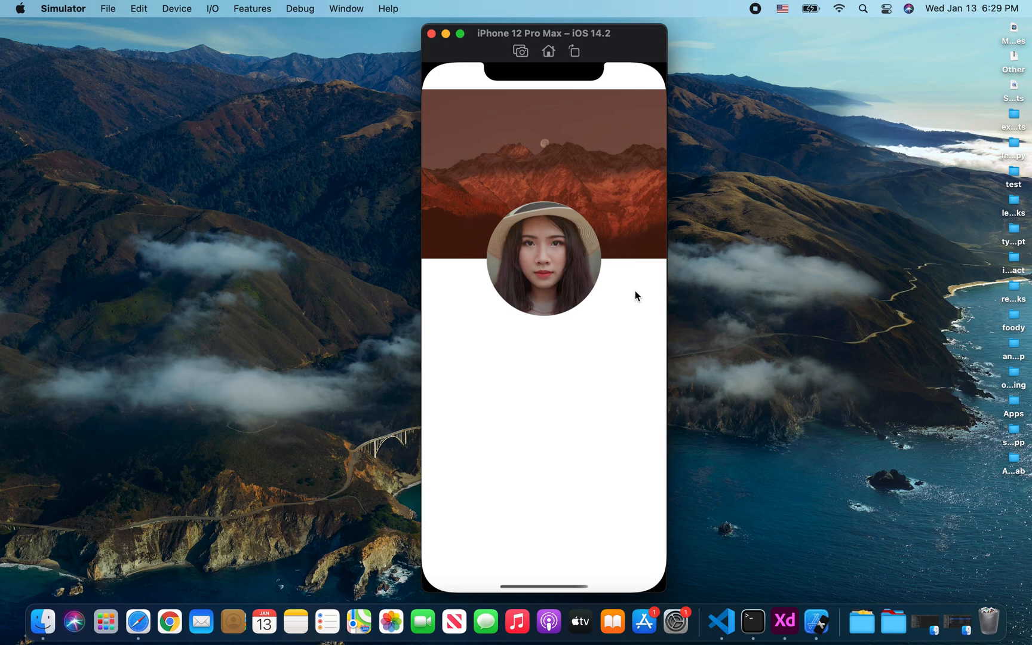
mouse_move(591, 321)
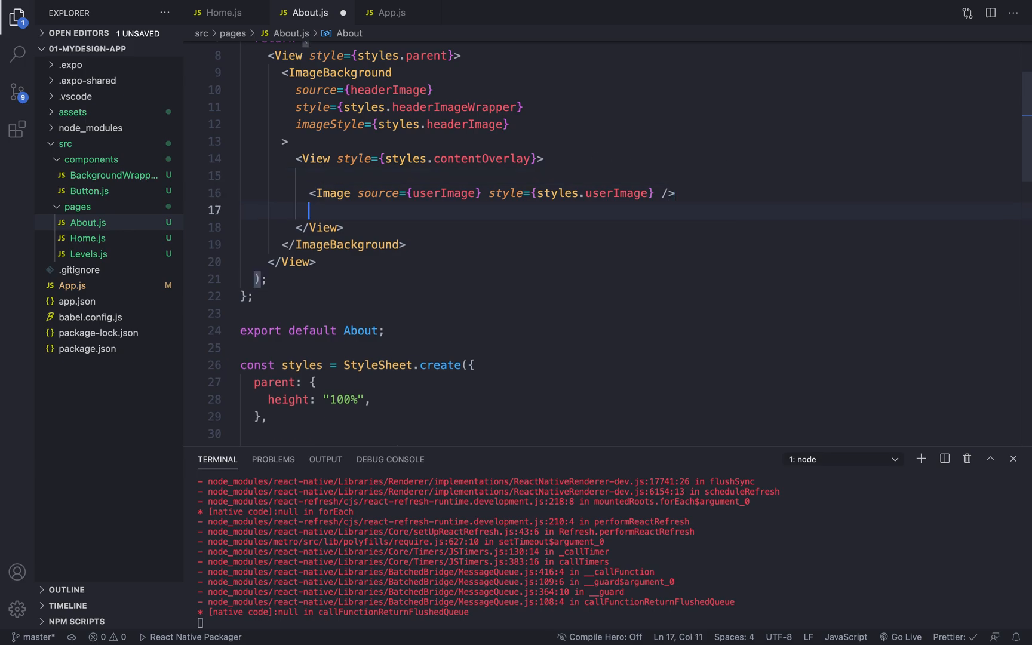
Wrap the profile Image in <View style={styles.userImageWrapper}>
text(<View>)
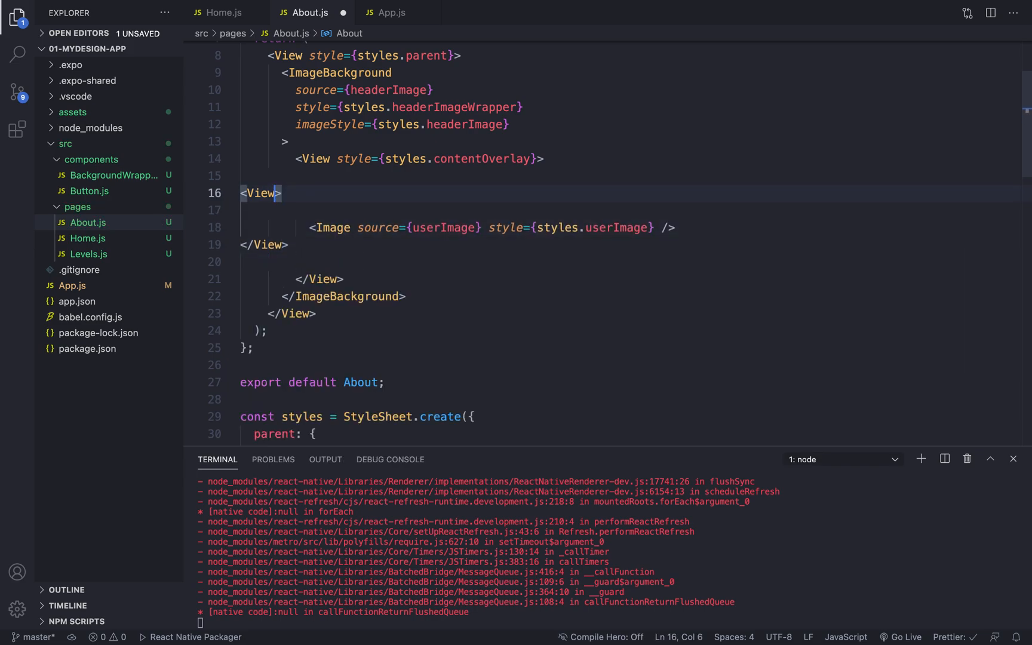
text(style={s)
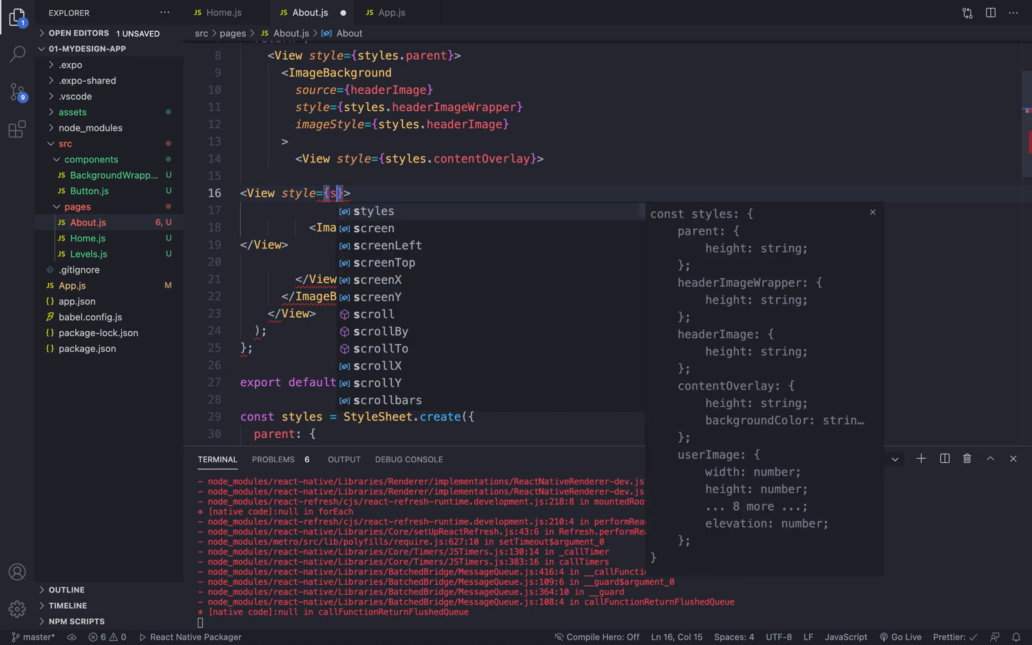
text(tyles.user)
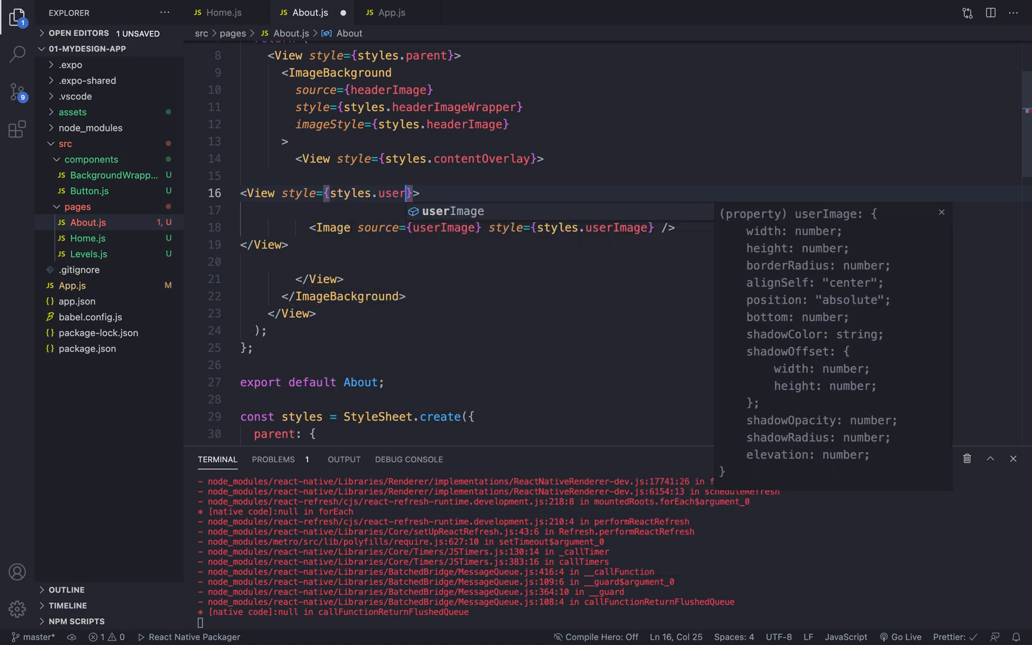
text(ImageWrapper)
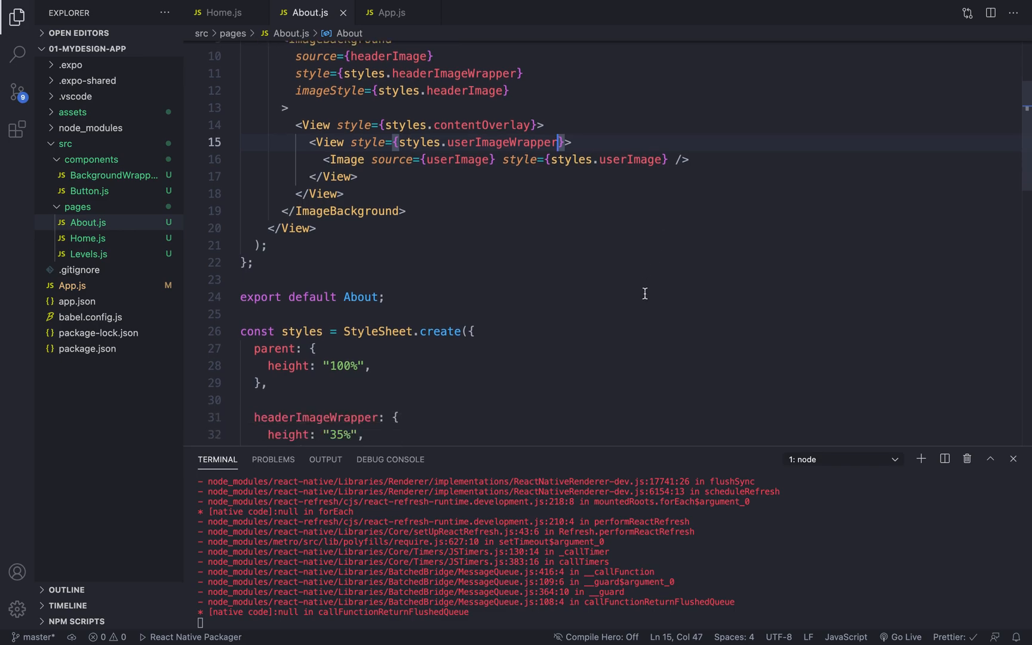
Create the userImageWrapper style with the shadow values and select the old shadow lines in userImage for removal
scroll(down, 3)
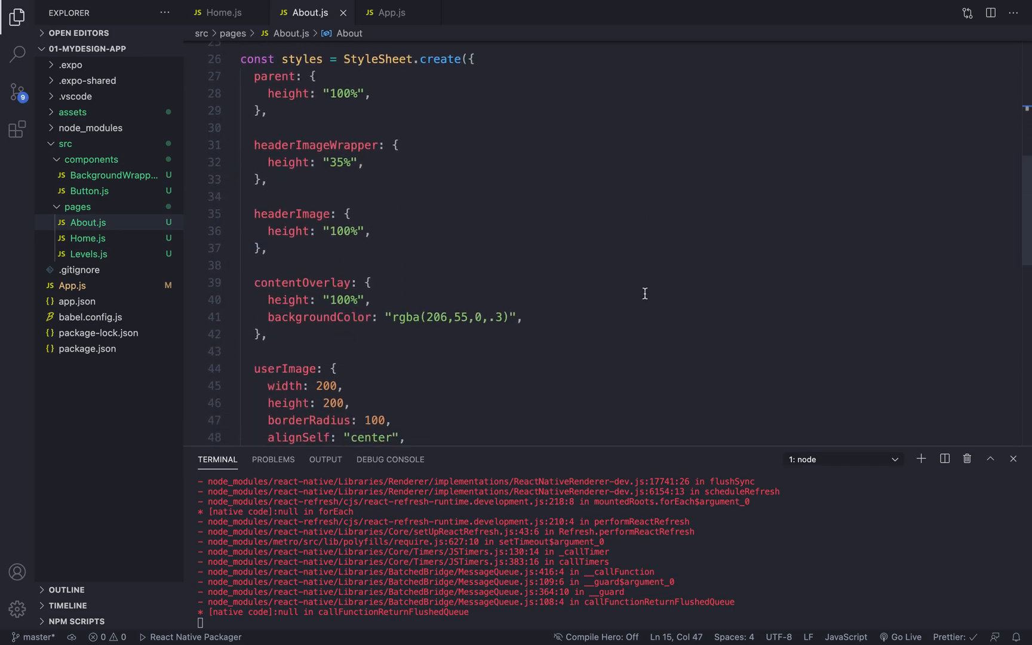
scroll(down, 3)
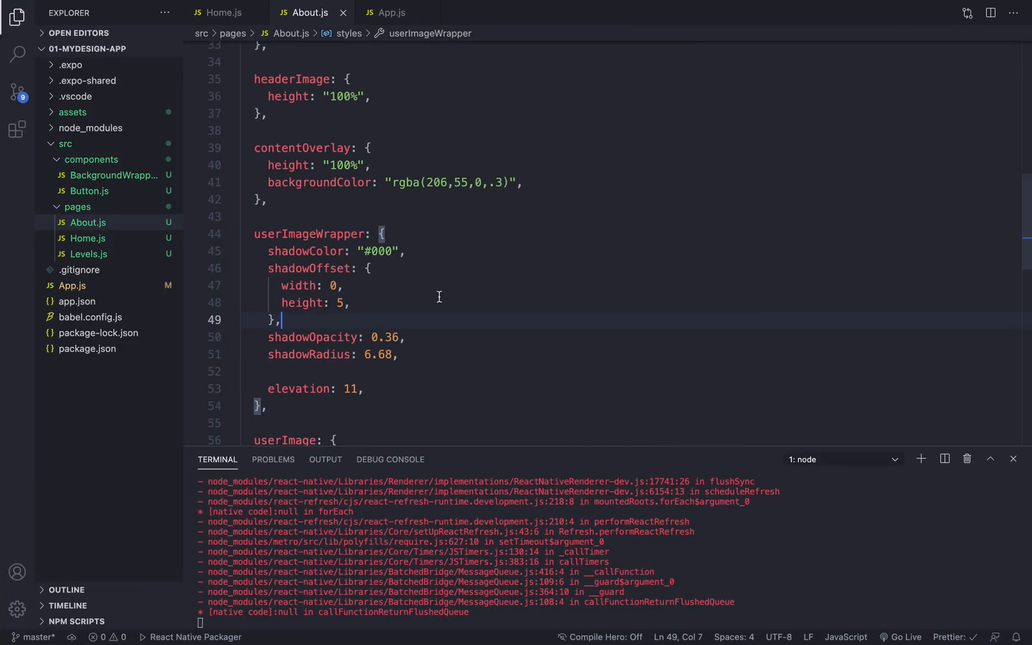
scroll(down, 3)
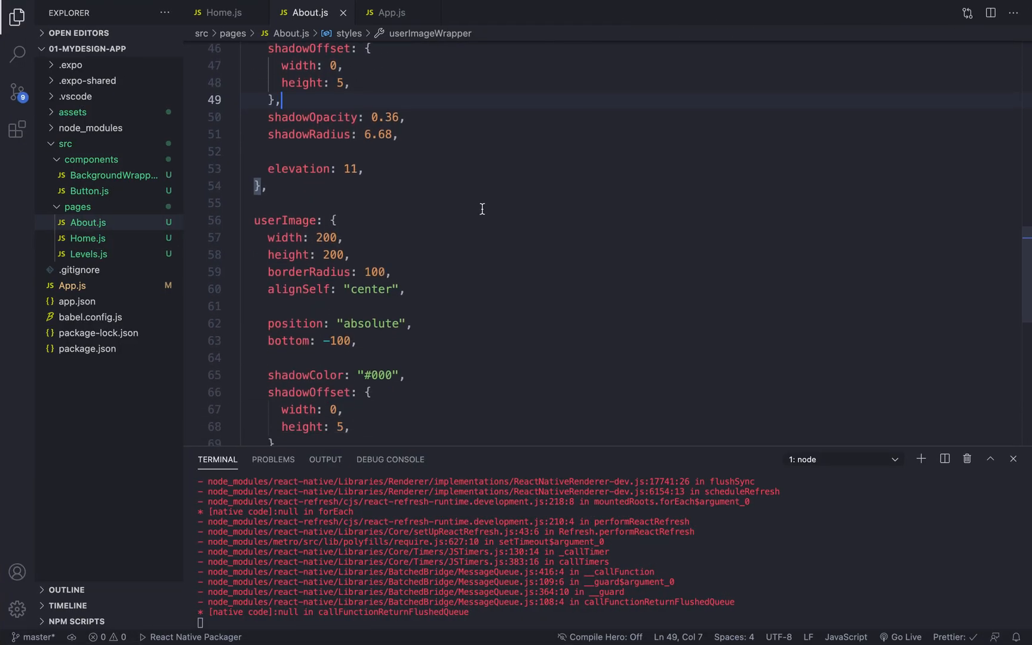
scroll(down, 3)
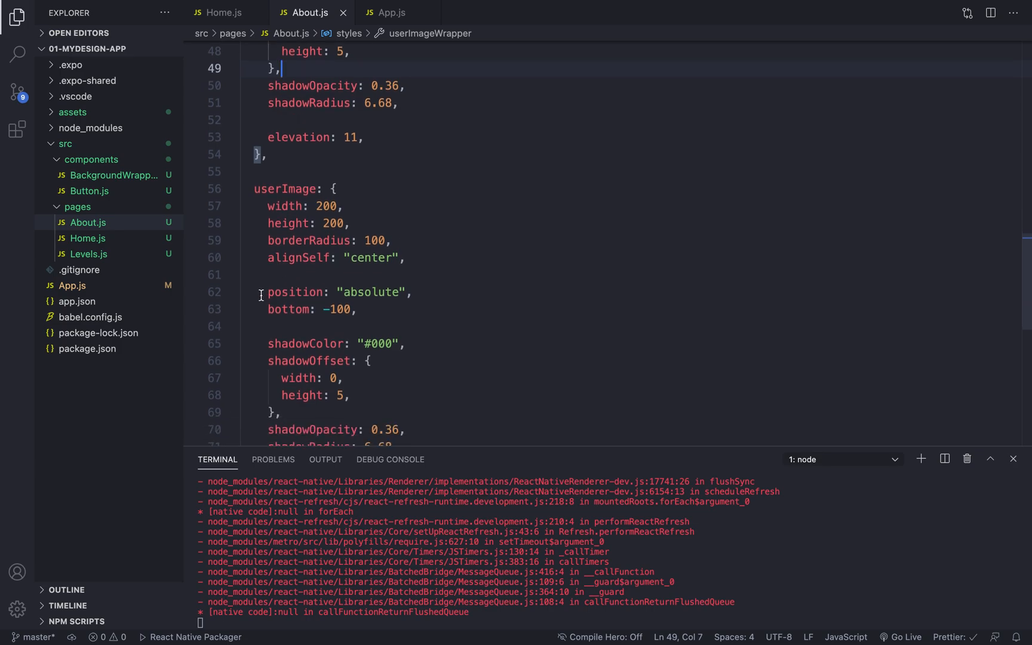
drag(266, 292, 356, 310)
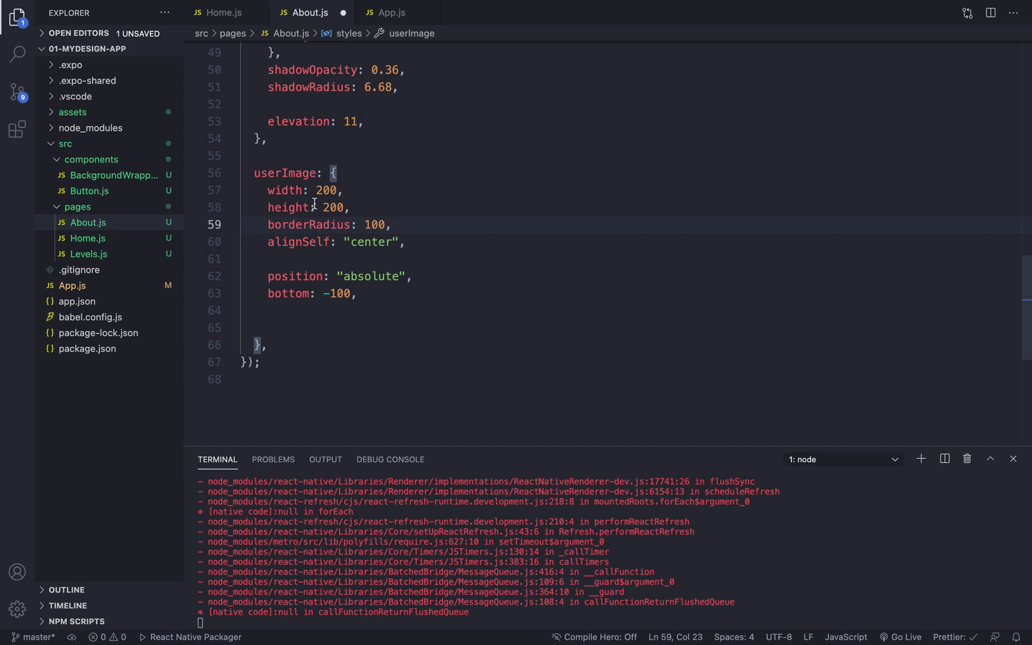
mouse_move(299, 190)
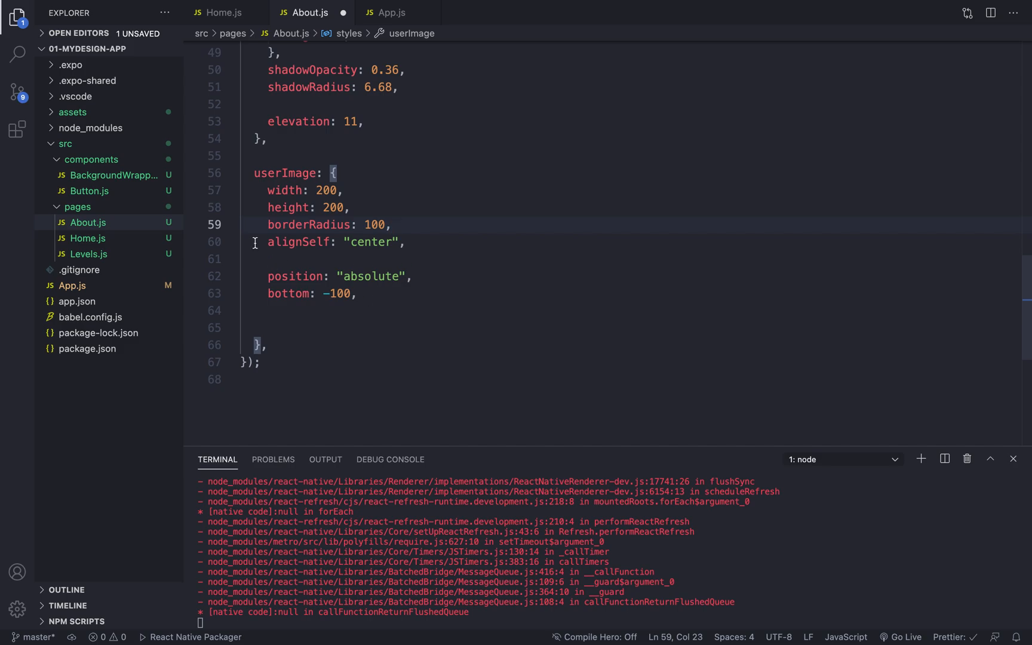
Move the alignSelf, position and bottom lines out of userImage into userImageWrapper
drag(256, 241, 356, 276)
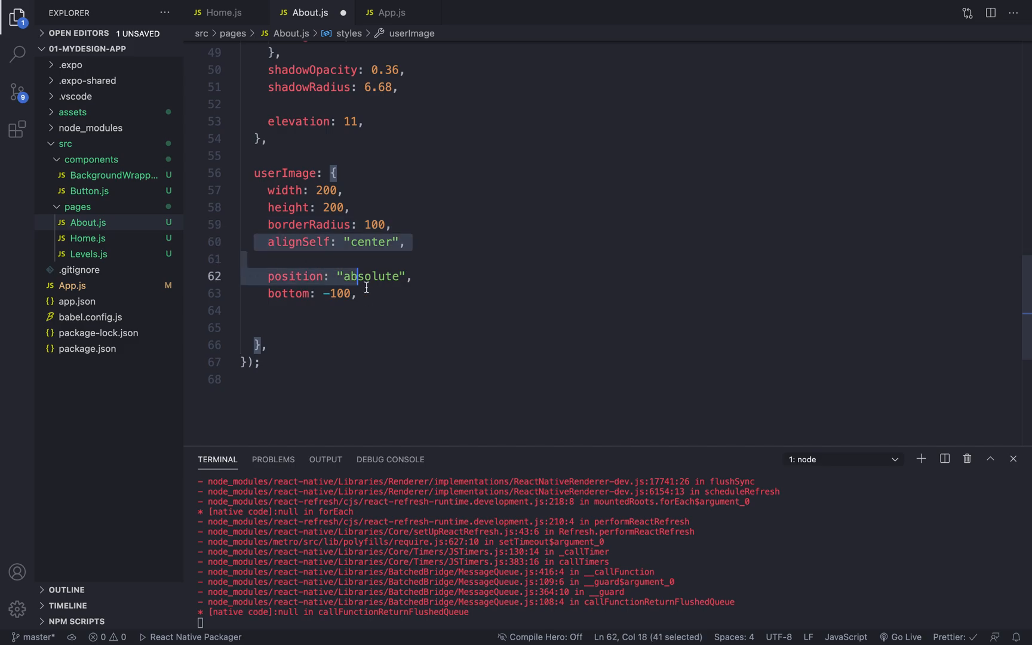
click(359, 294)
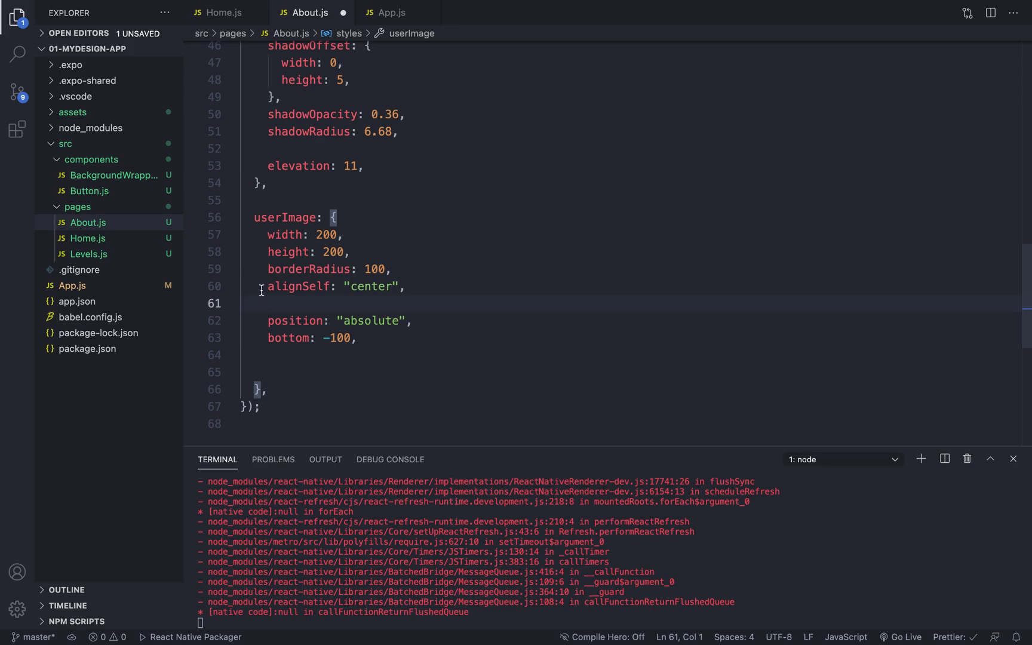
drag(263, 285, 357, 338)
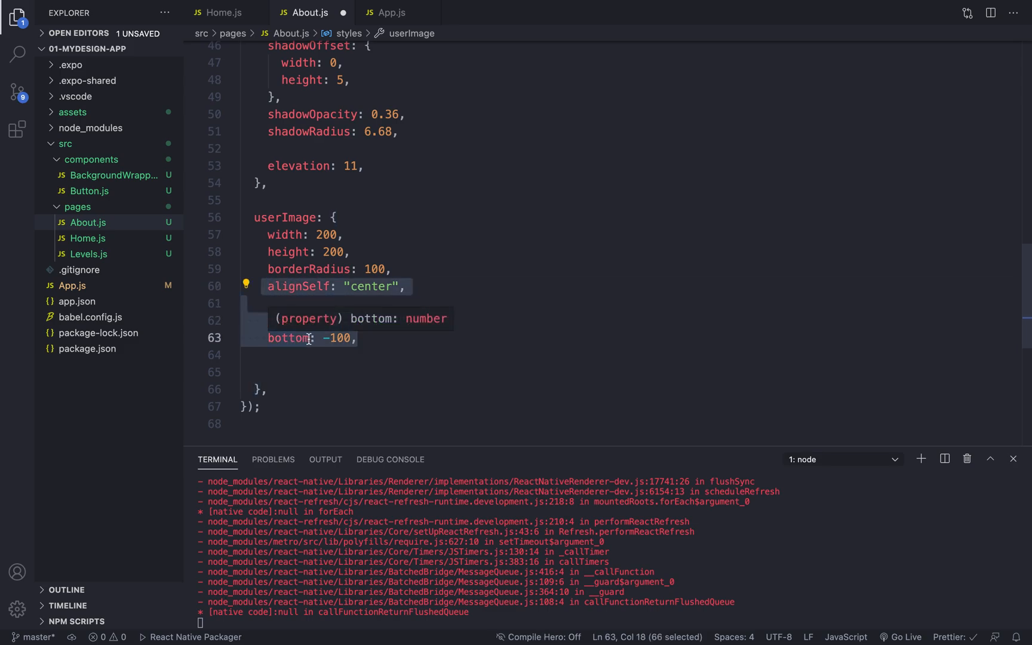
key(Backspace)
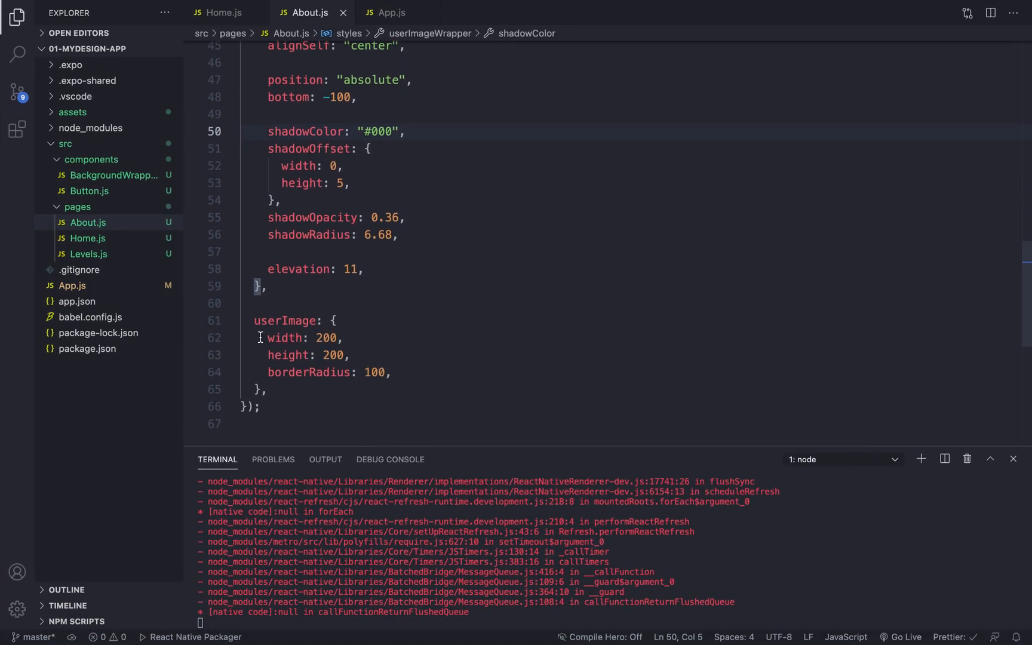
Move width 200 and height 200 from userImage into userImageWrapper
drag(266, 338, 340, 354)
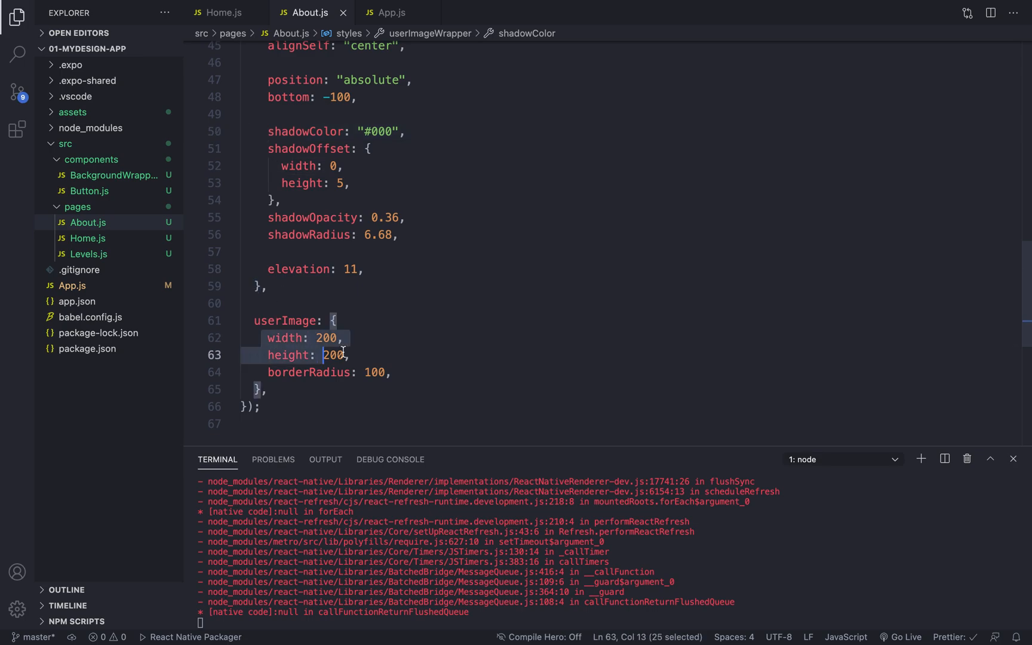
key(Delete)
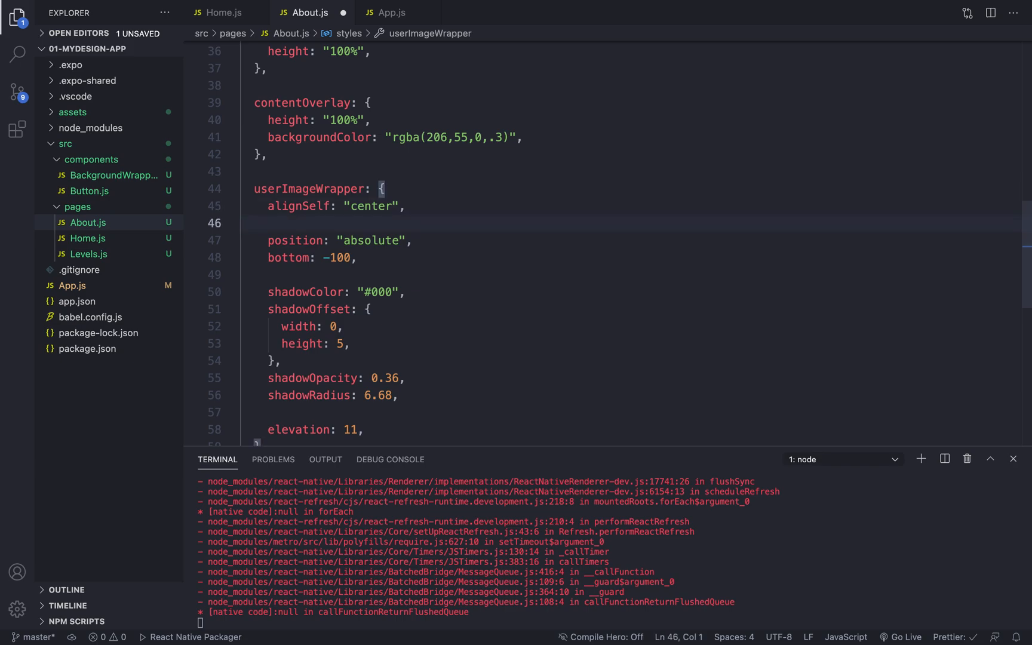
text(width: 200,)
text(height: 200,)
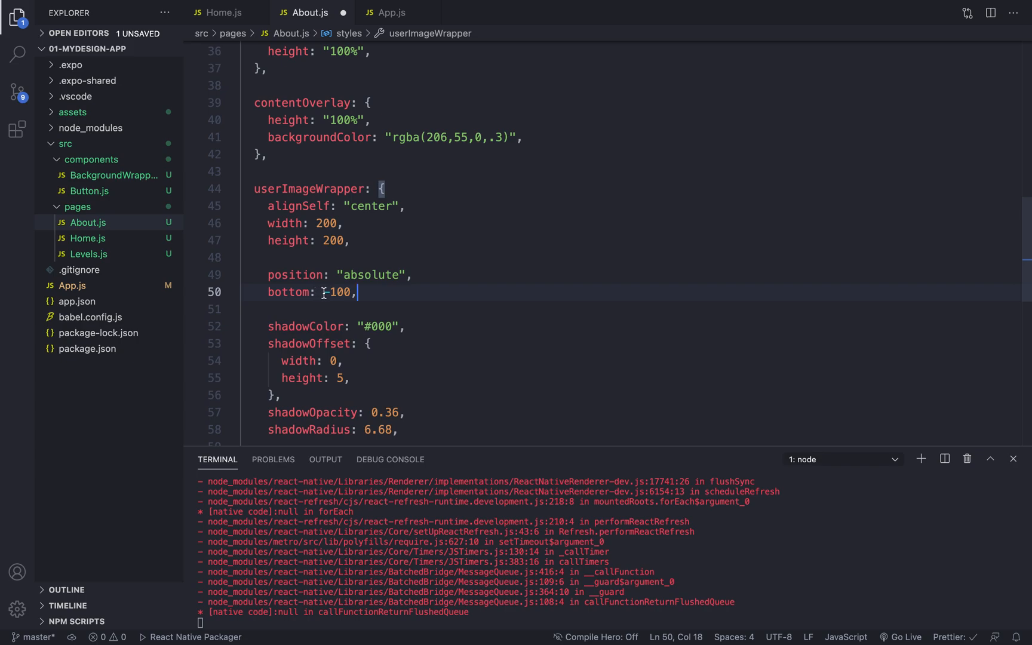
text(-)
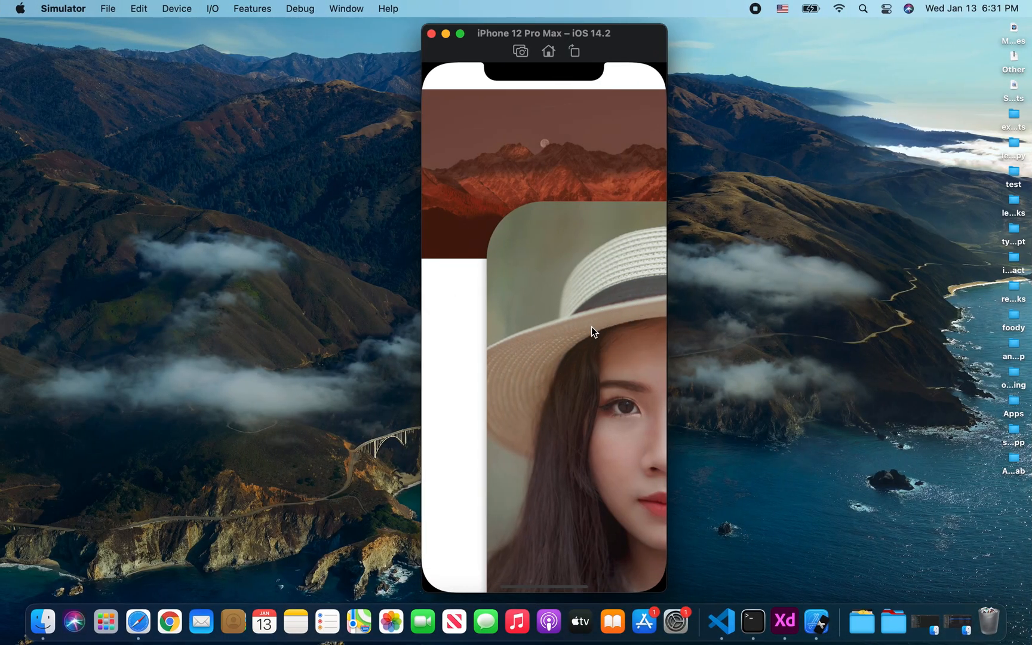
mouse_move(594, 353)
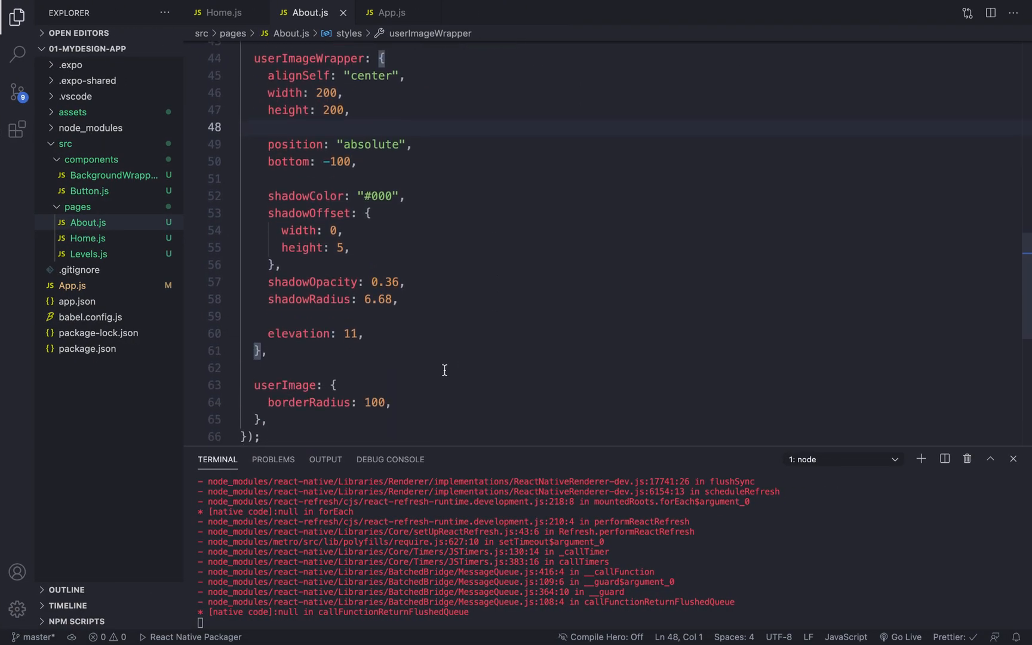
Give userImage width "100%" and height "100%" so it fills the wrapper, keeping borderRadius 100
text(width: "100%",)
text(height: ")
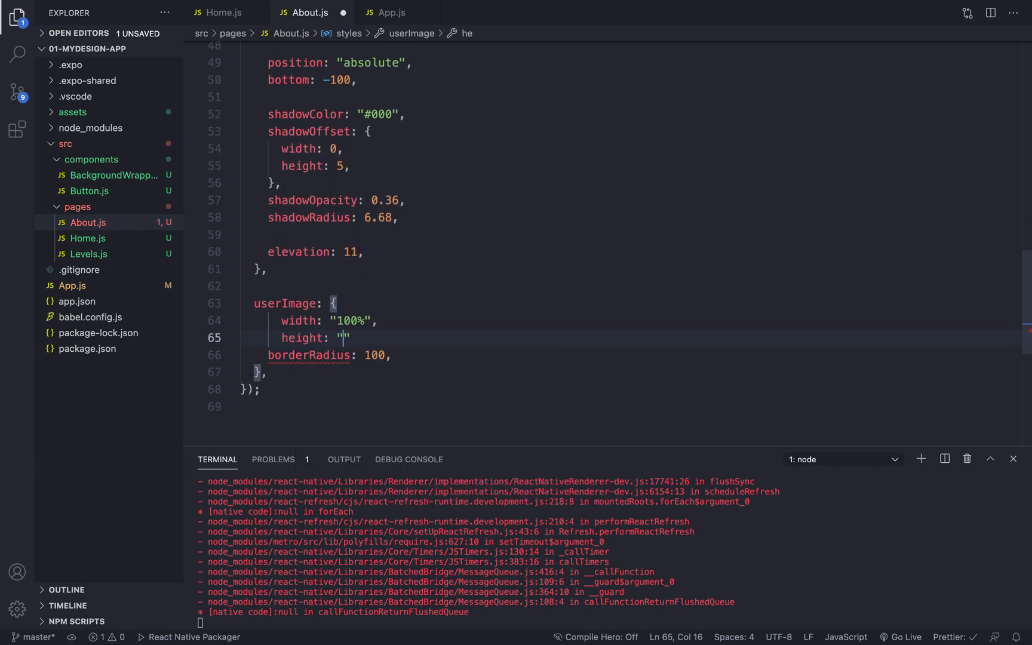
text(100%,)
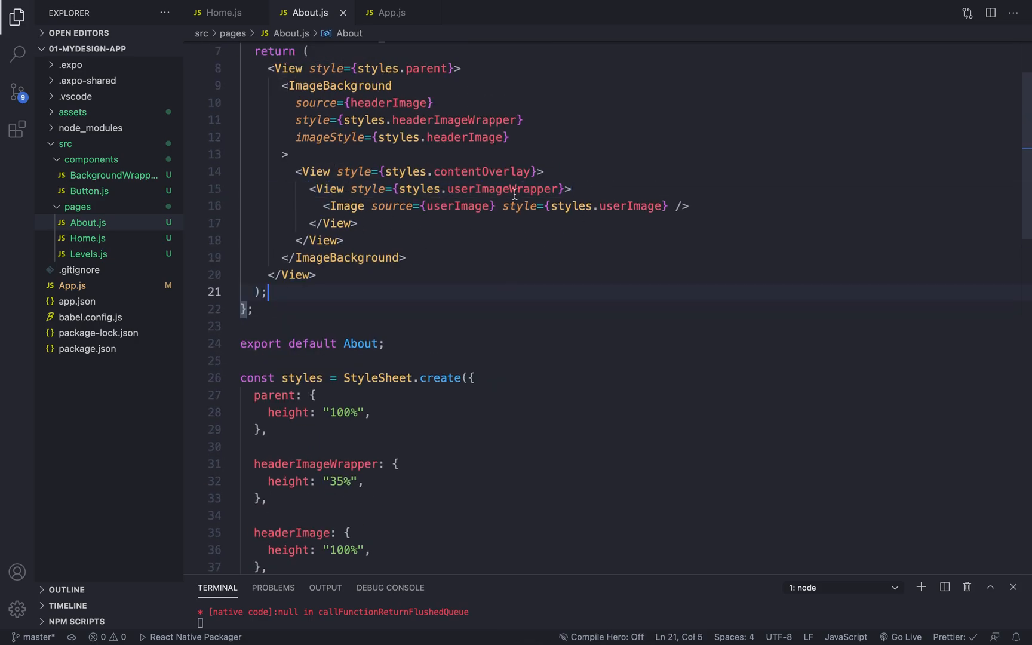
Locate the userImageWrapper style, place alignSelf "center" after position and bottom, and select its shadow properties to replace
double_click(502, 189)
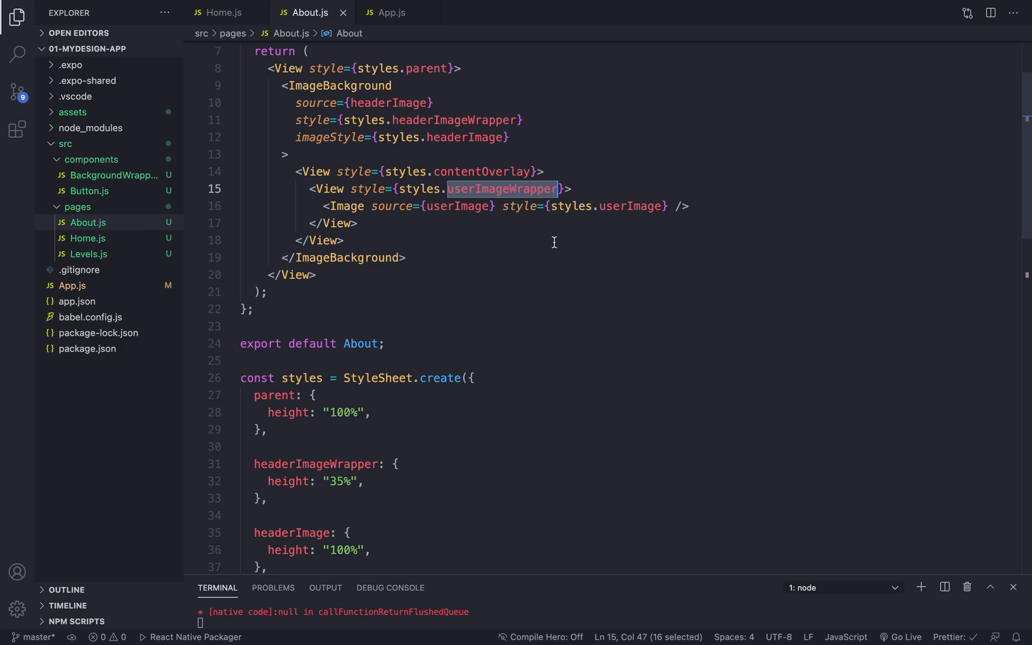
scroll(down, 3)
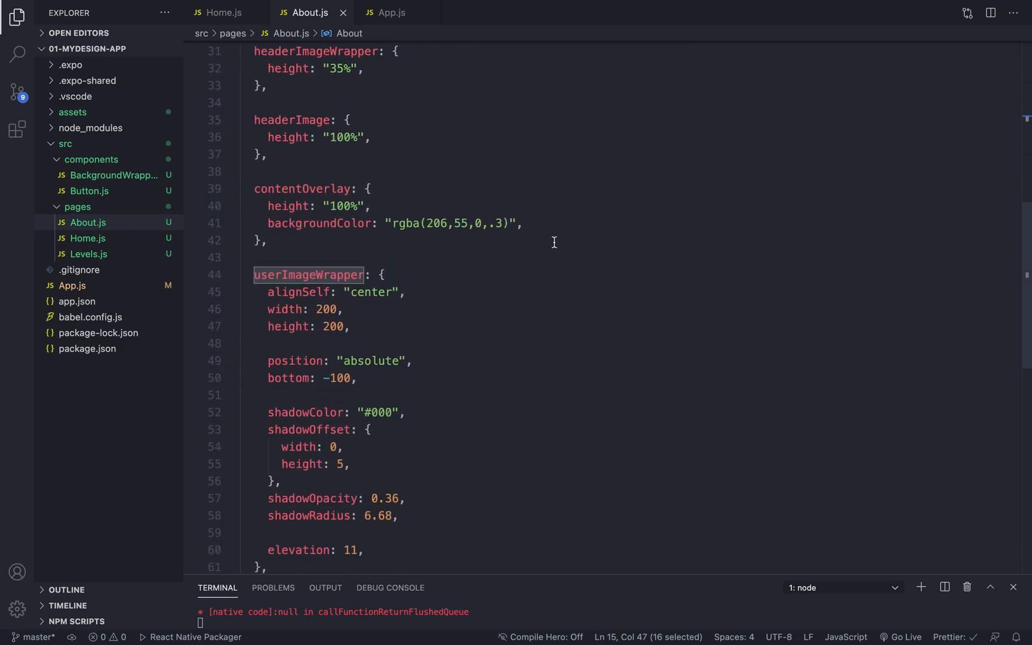
scroll(down, 3)
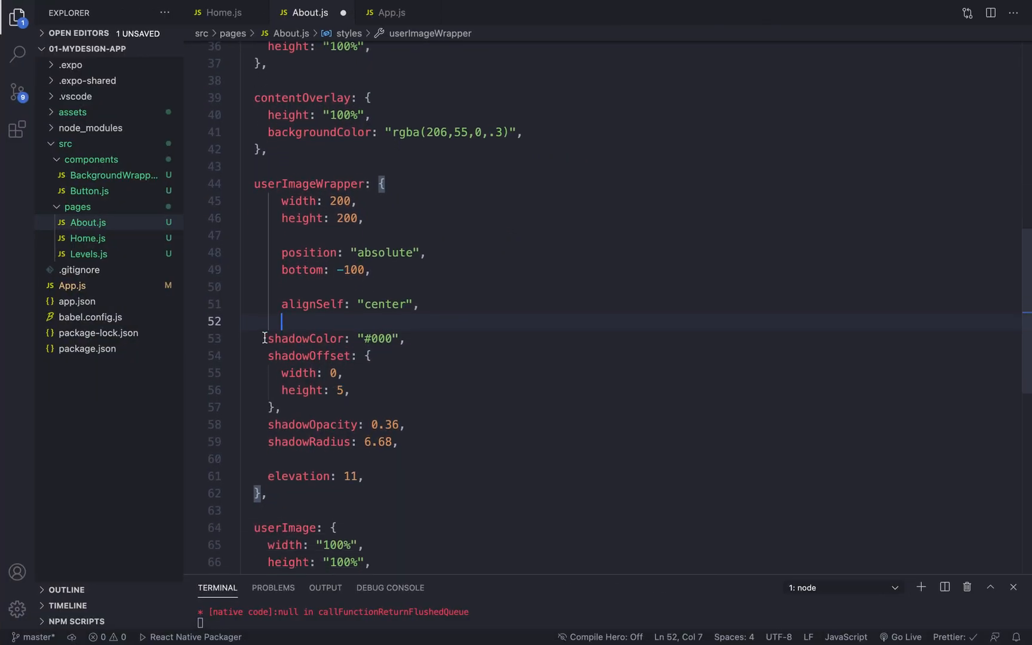
drag(263, 338, 362, 475)
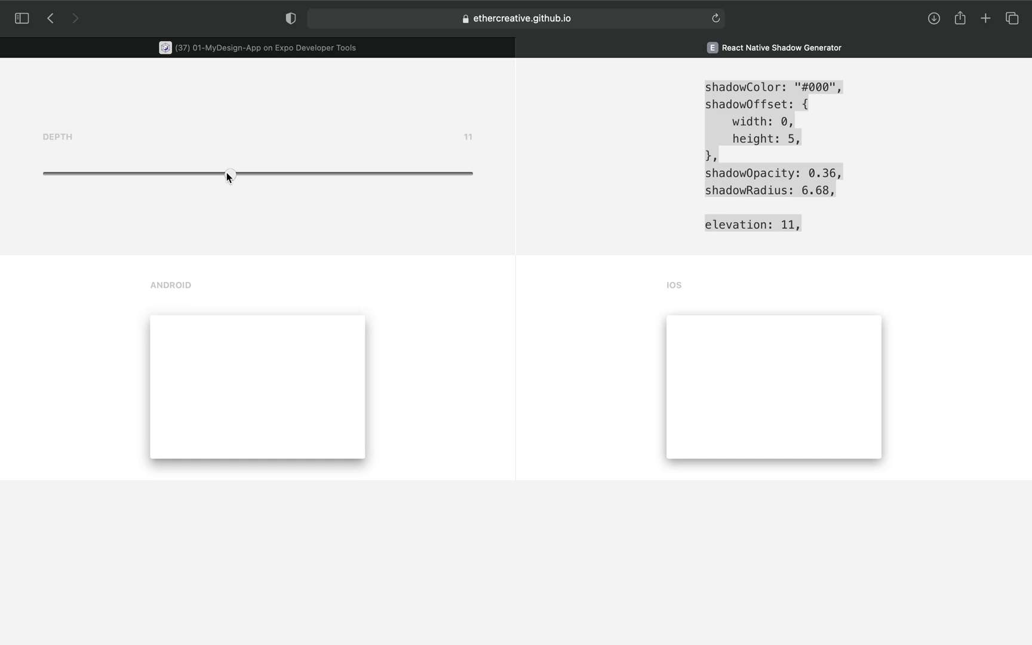
Raise the Shadow Generator depth well past 11 for a stronger shadow style
drag(229, 173, 467, 173)
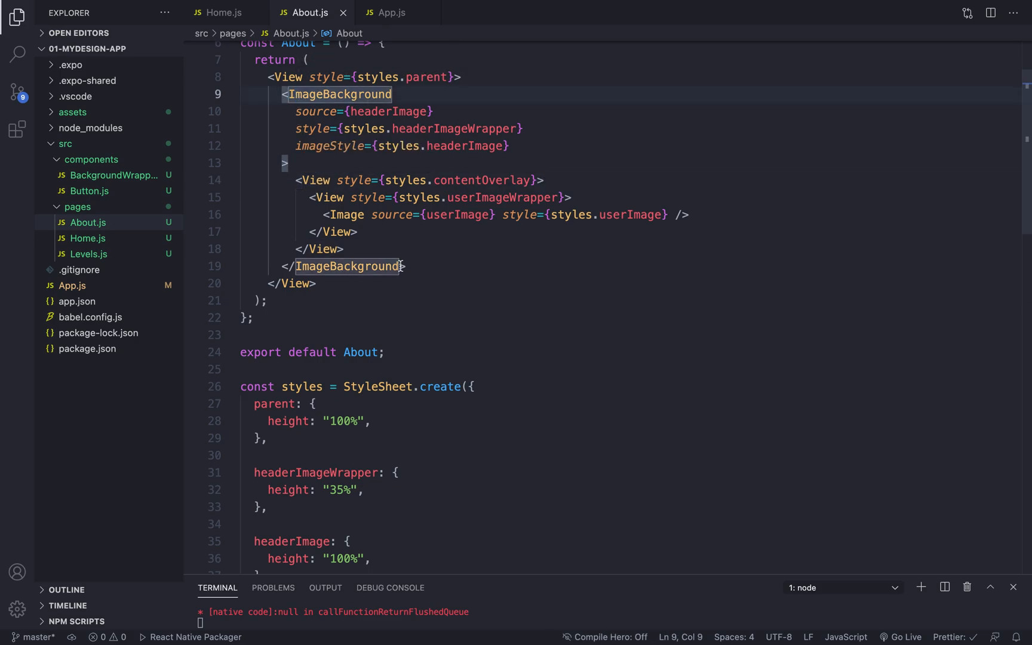
Start a new <Text> element on blank lines below </ImageBackground>
key(Enter)
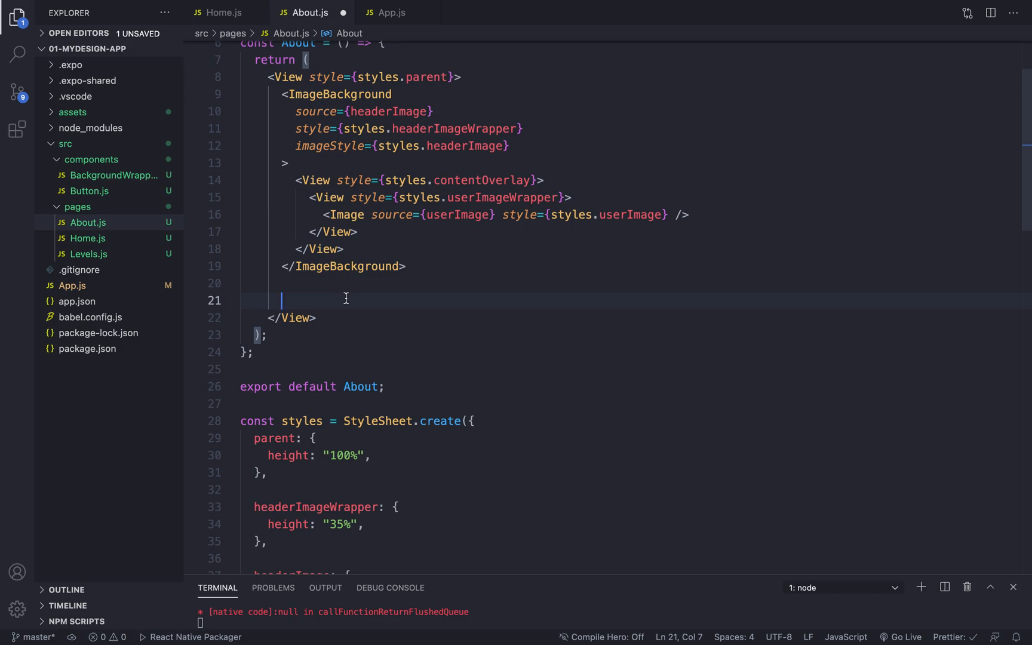
text(<)
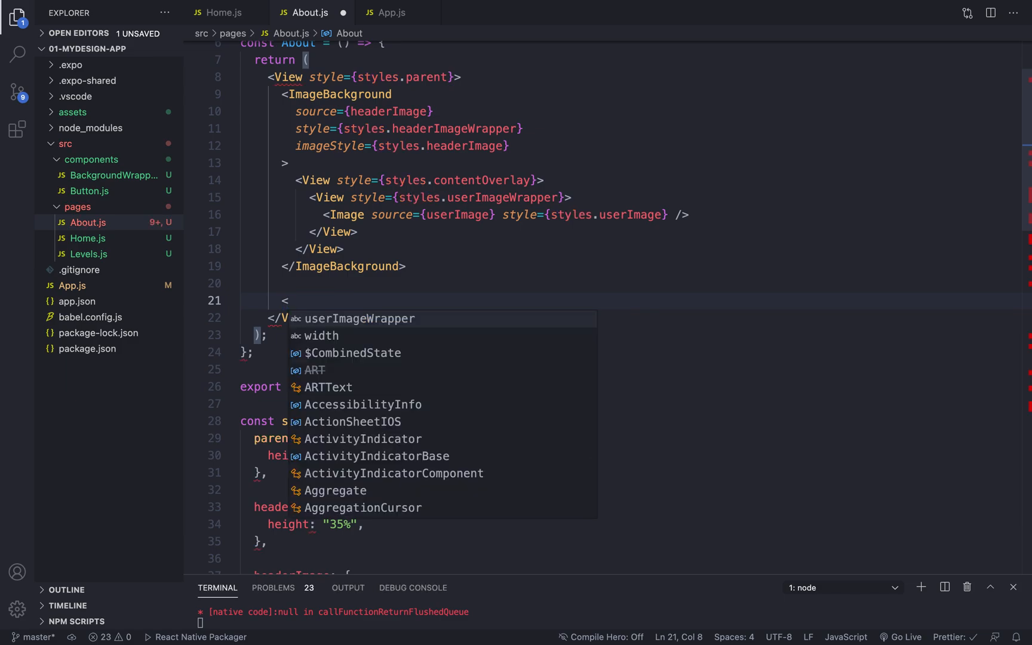
text(Text>)
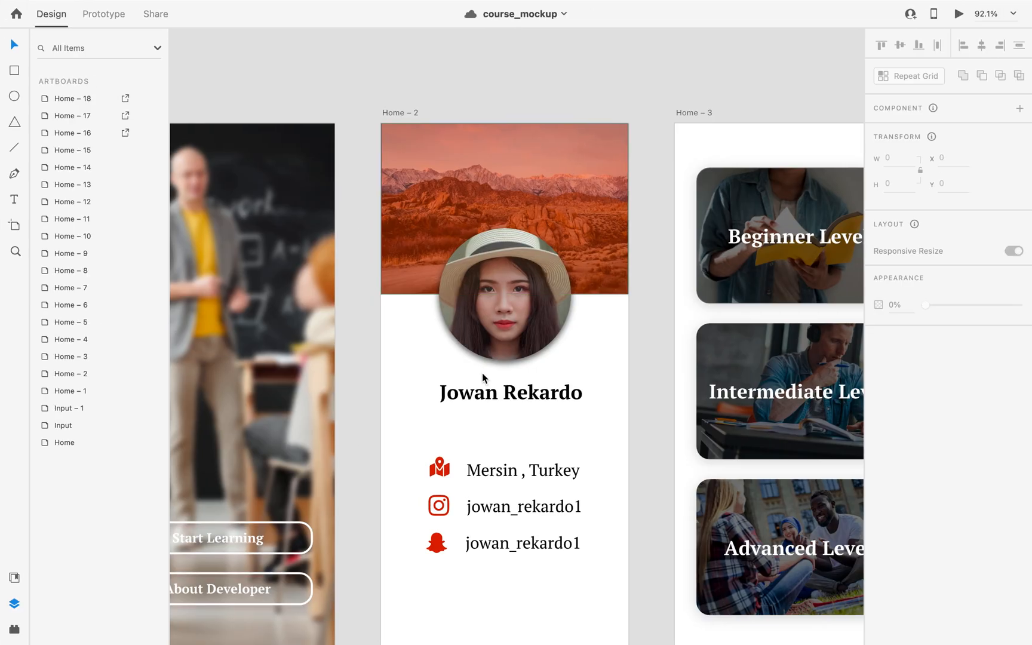
click(510, 391)
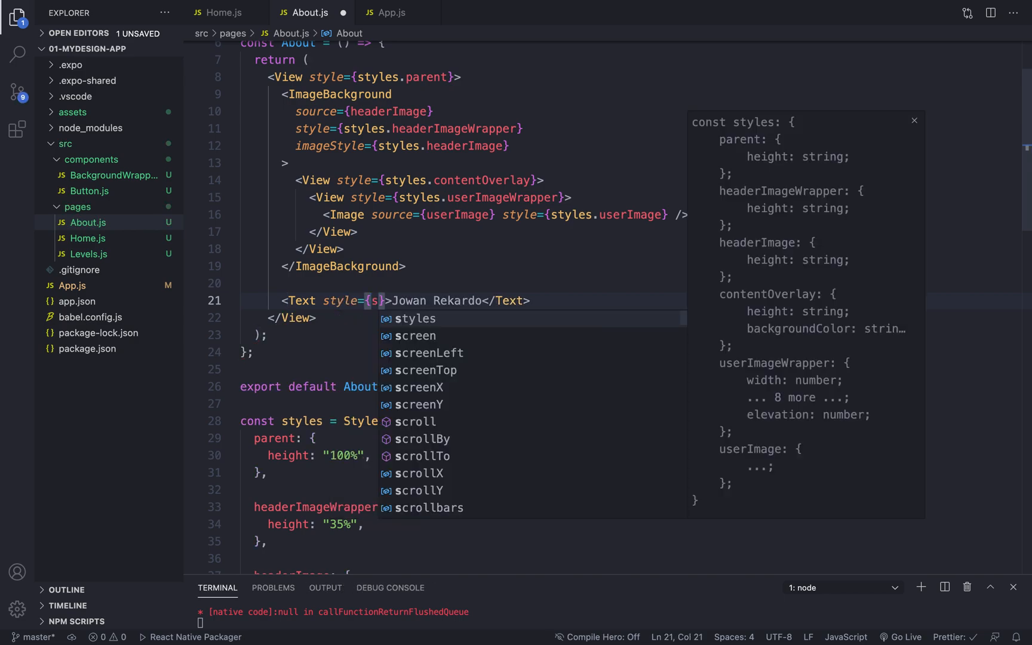
Point the Text at styles.userName and define userName with fontSize 30 and fontWeight "bold"
text(tyles.userName)
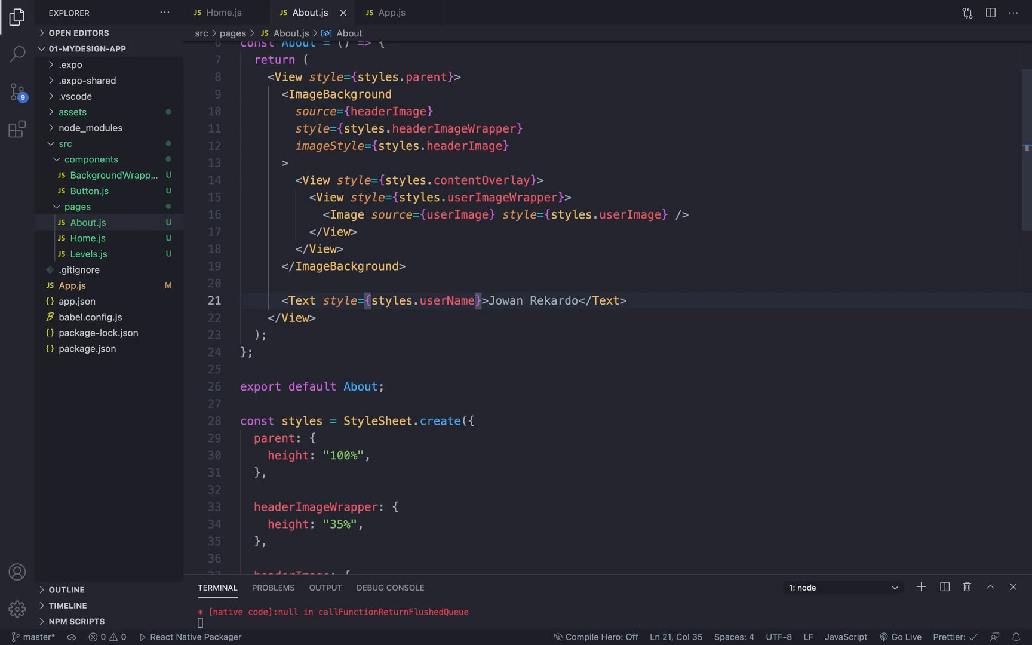
scroll(down, 3)
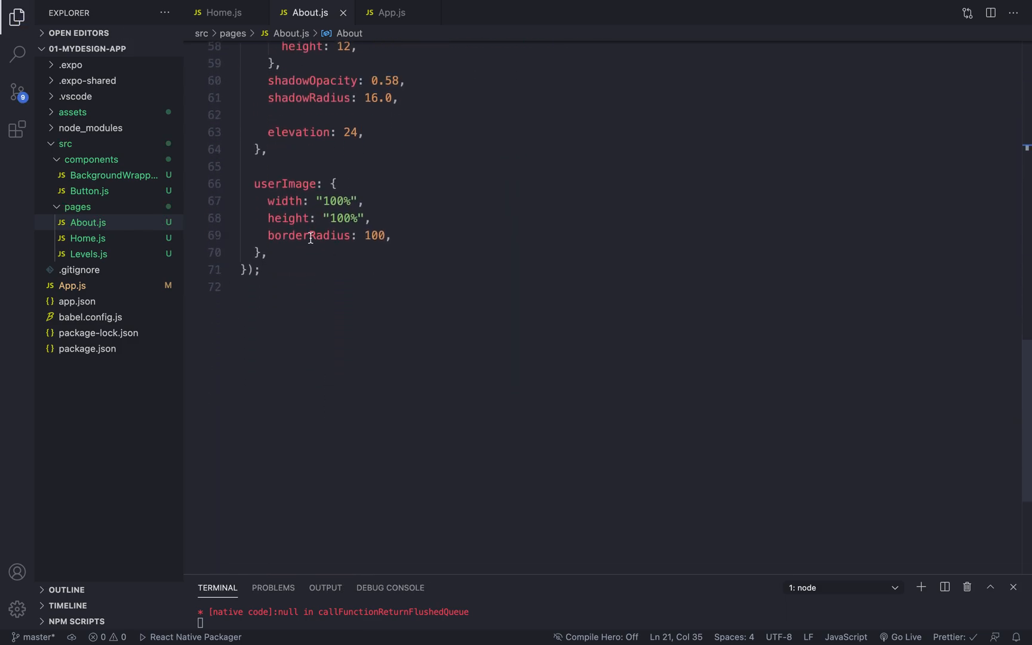
text(userName: {)
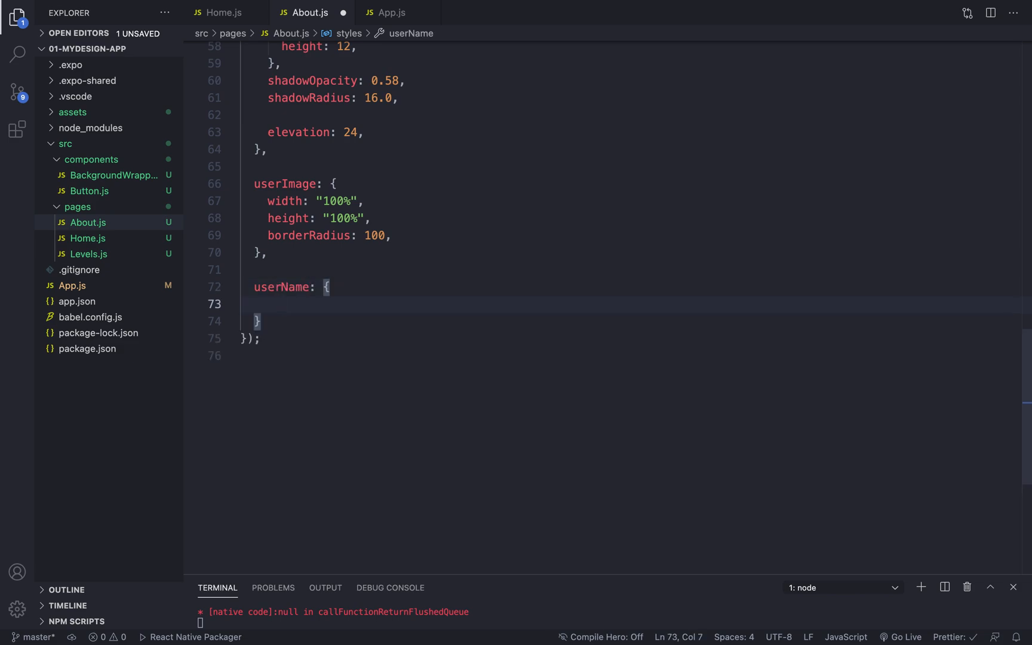
text(fontWeight: "bold)
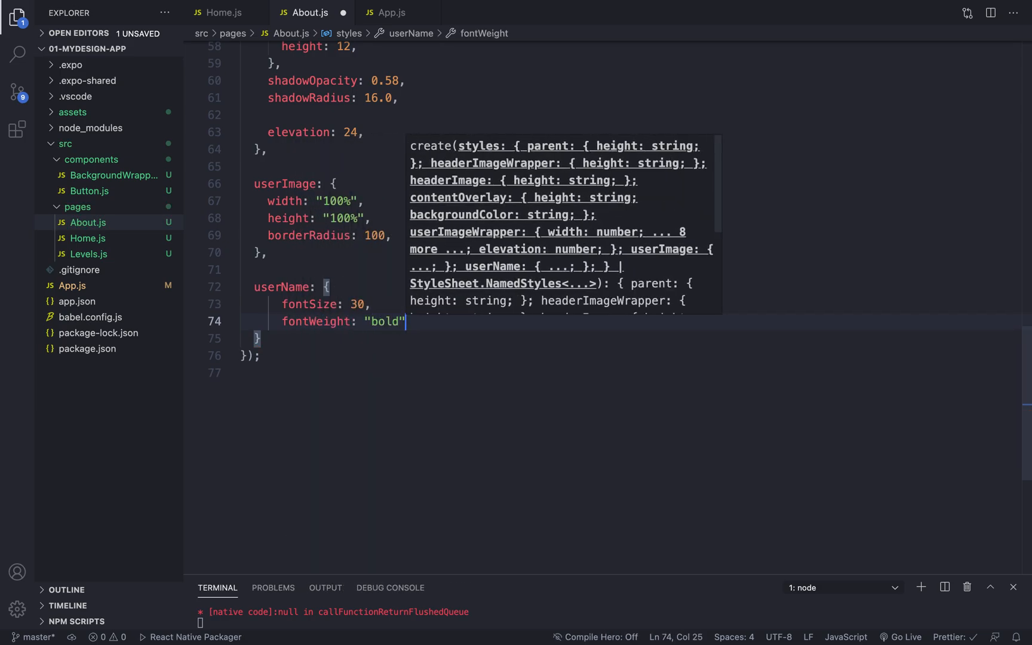
text(alsi)
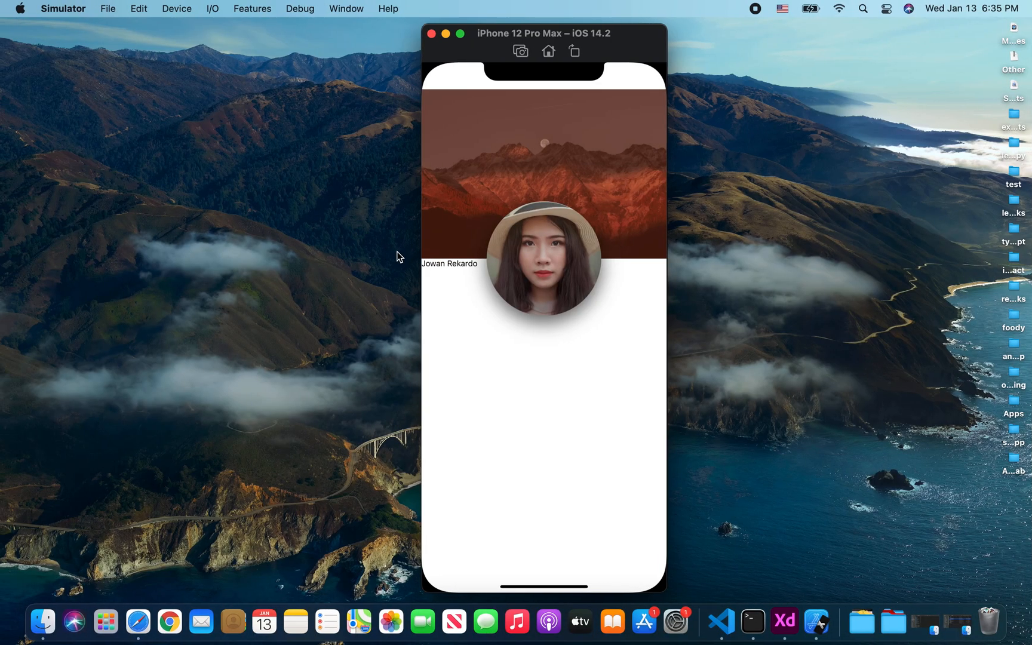
mouse_move(457, 286)
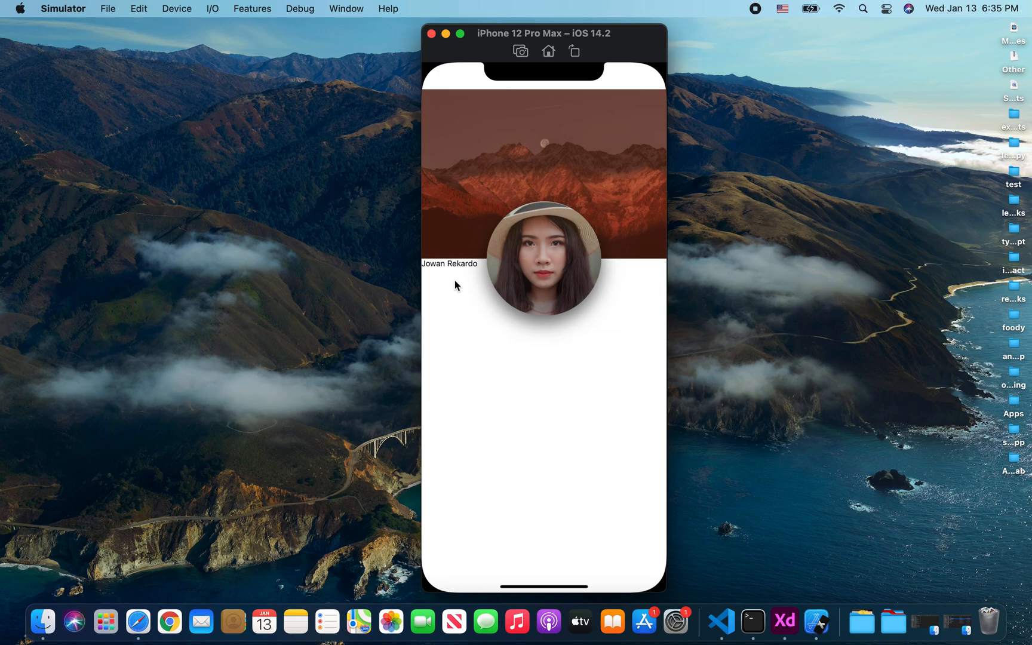
text(alsi)
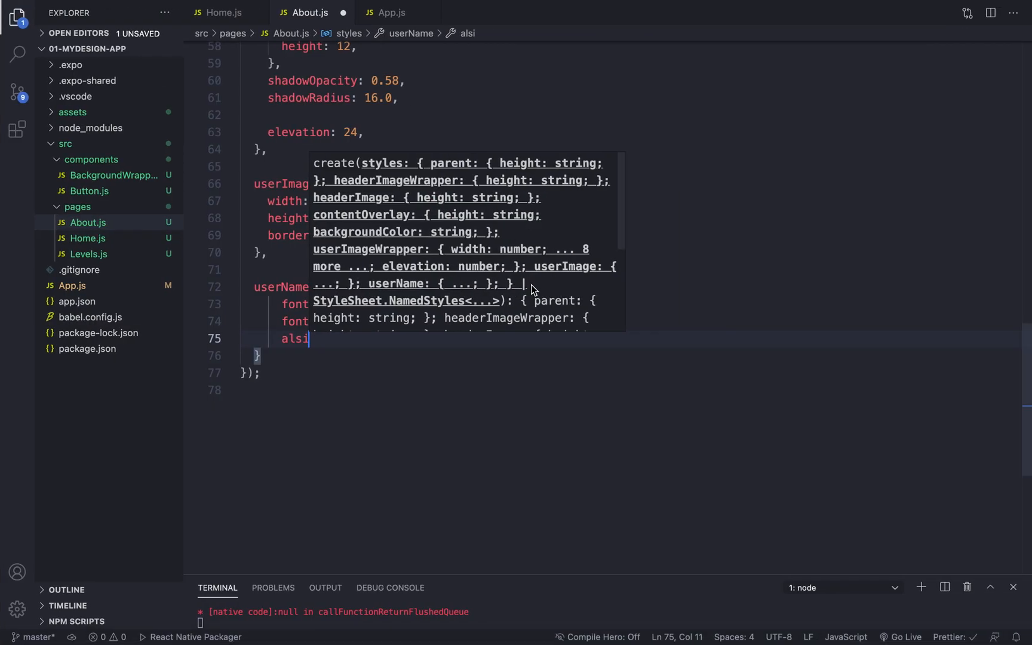
Add textAlign "center" and marginTop to userName, checking the wrapper's bottom offset
key(Backspace)
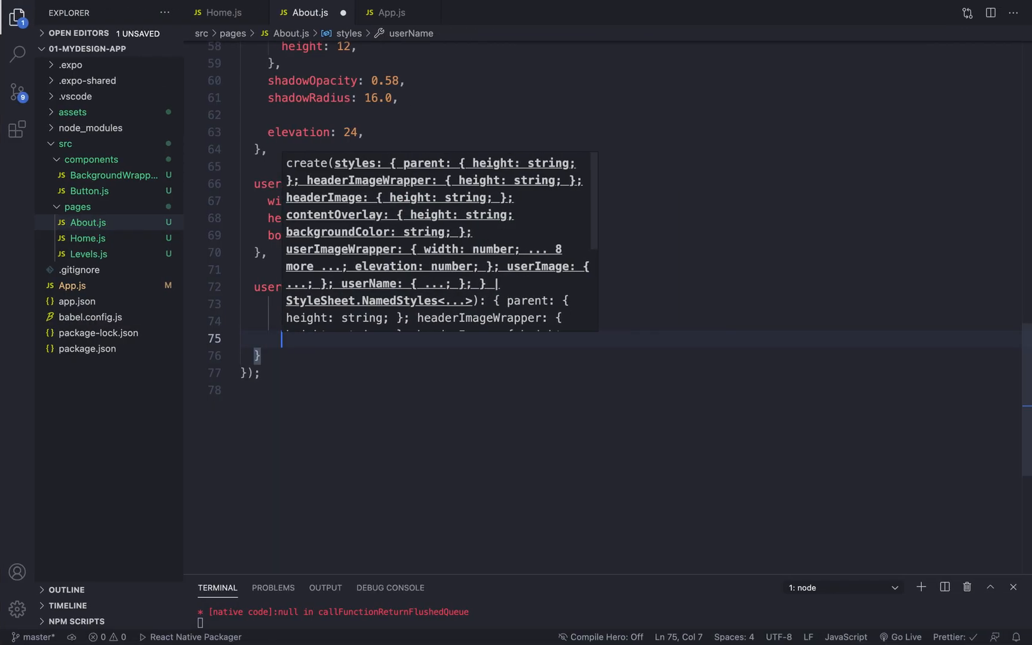
text(textAlign: "center",)
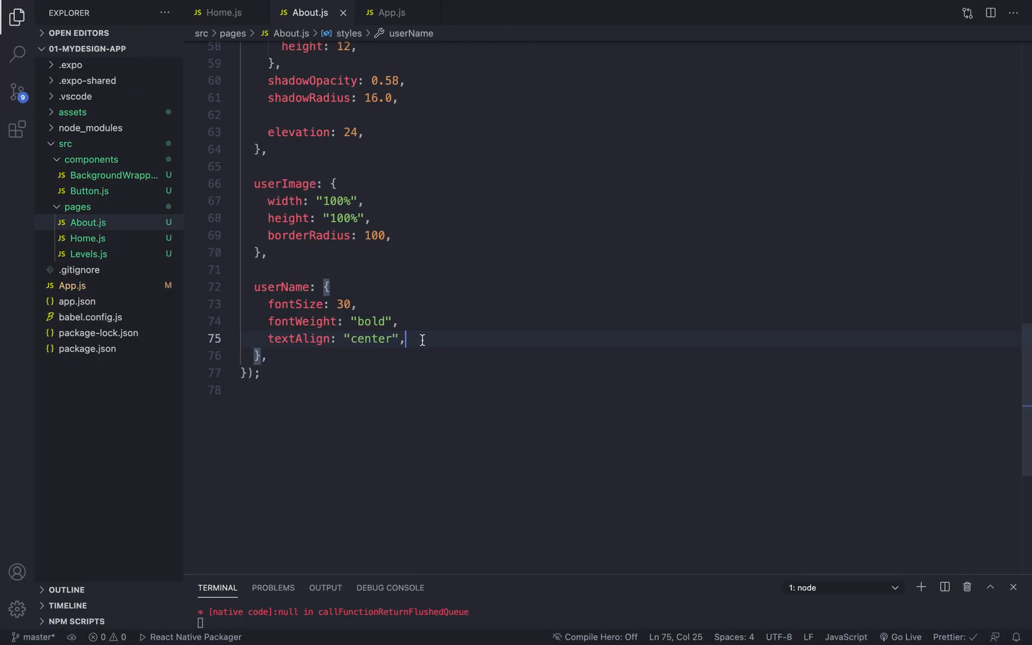
text(marginTop)
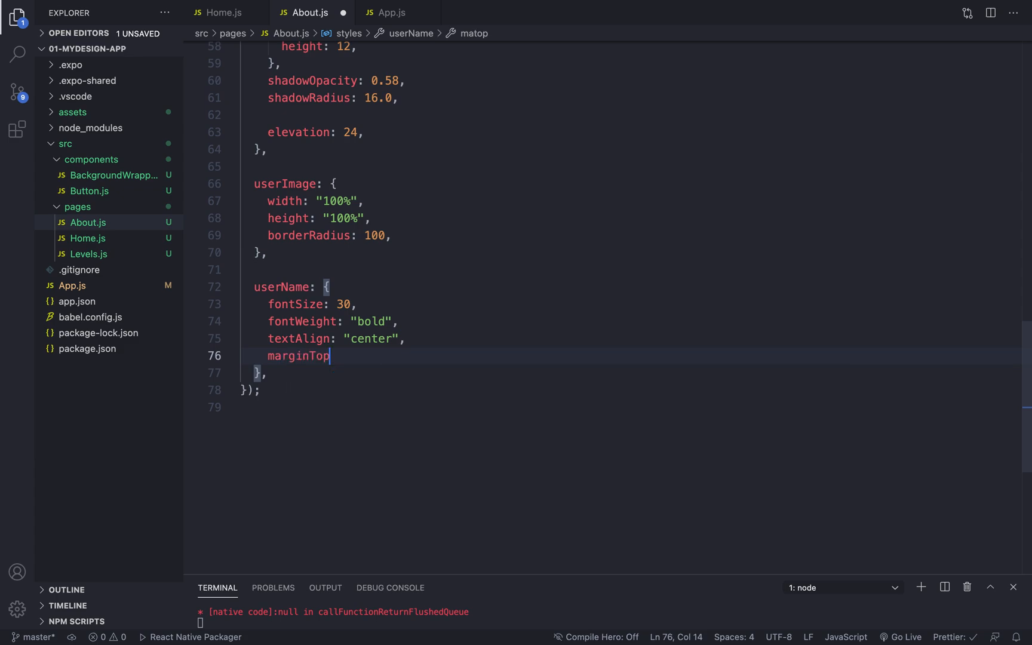
text(:)
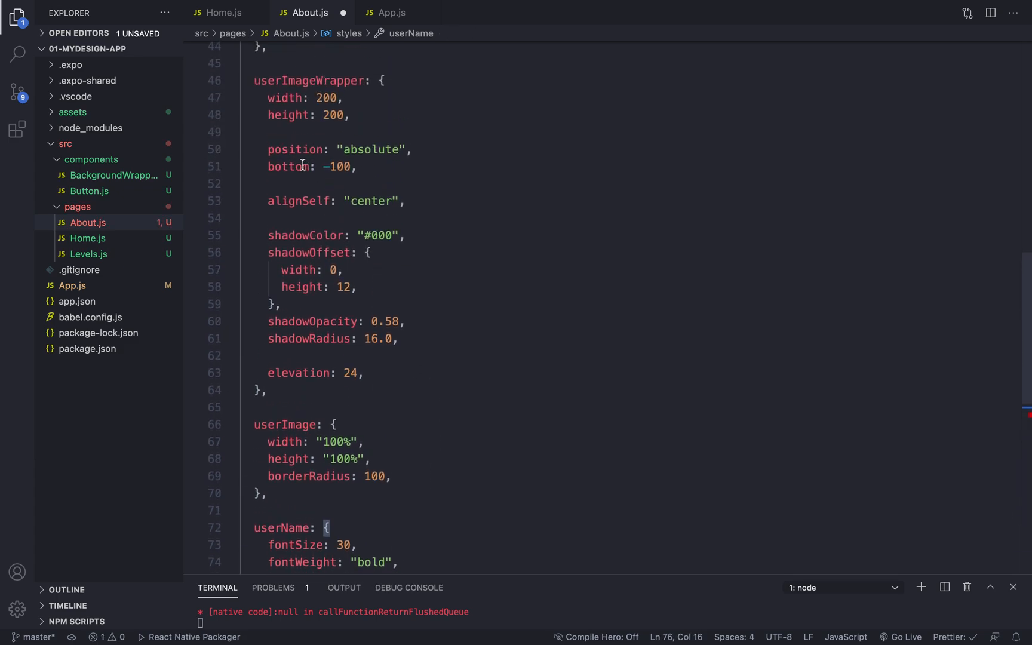
double_click(289, 166)
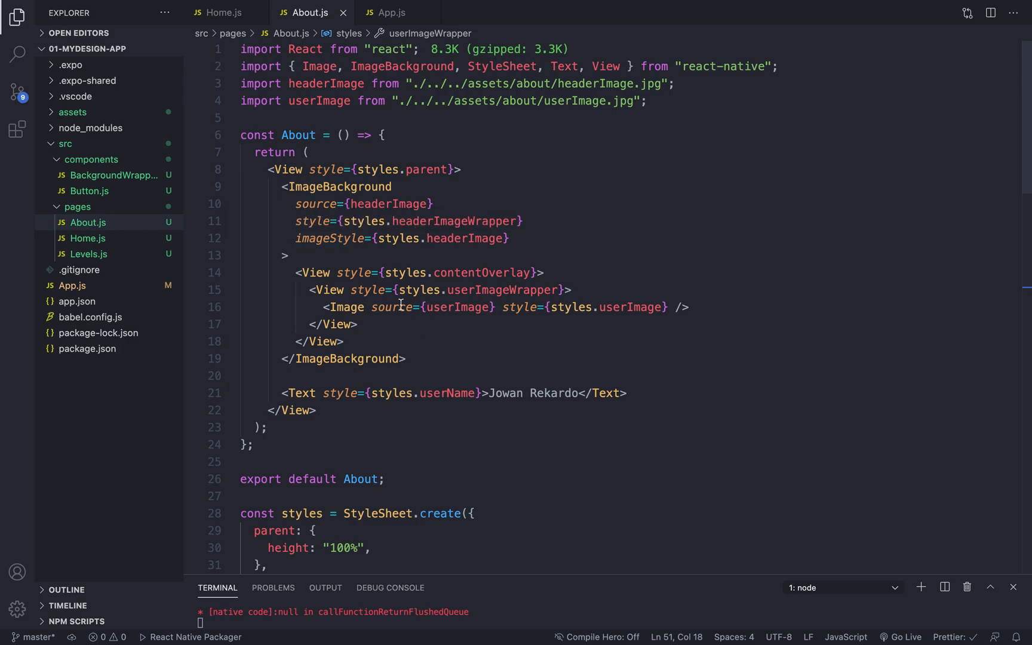
mouse_move(393, 307)
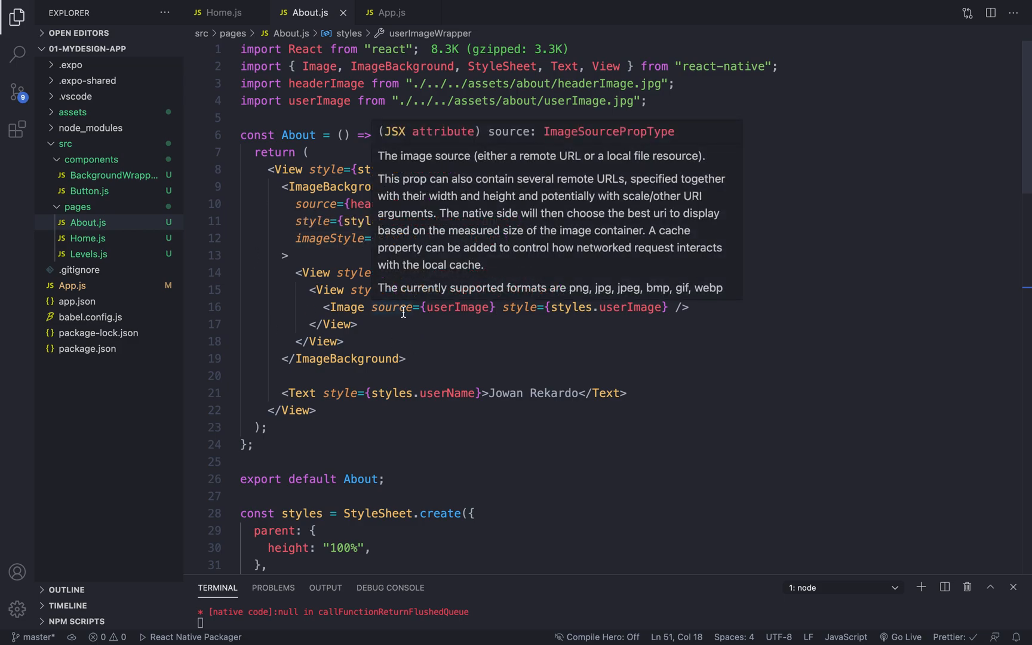
mouse_move(454, 332)
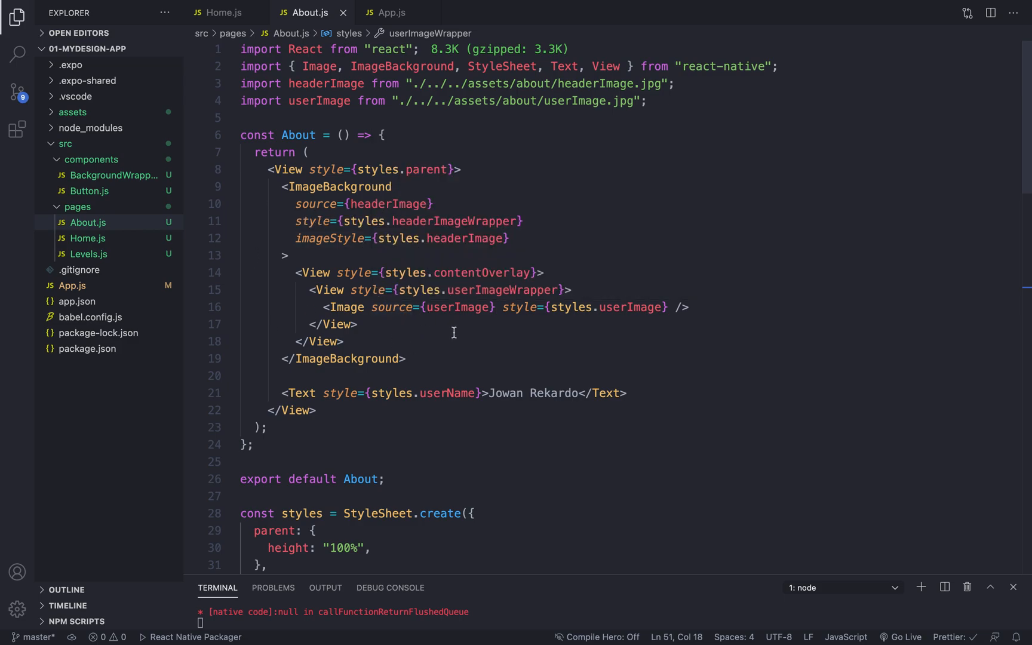